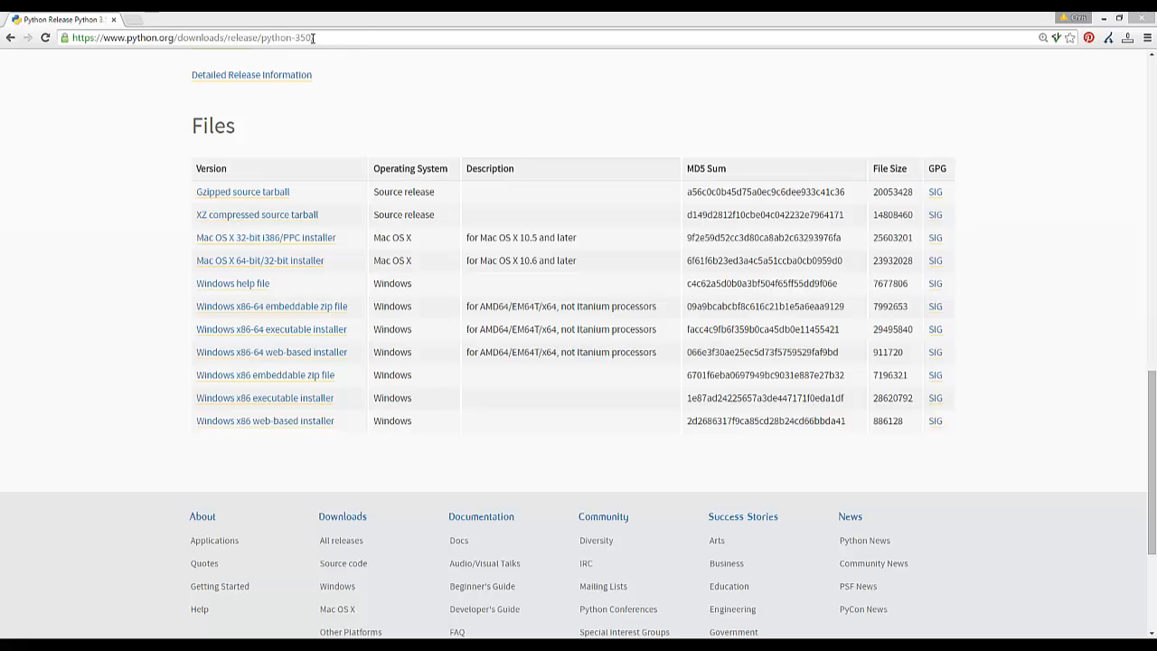
Select the Python 3.5.0 download page address in Chrome's address bar.
{"action": "left_click", "coordinate": [191, 36]}
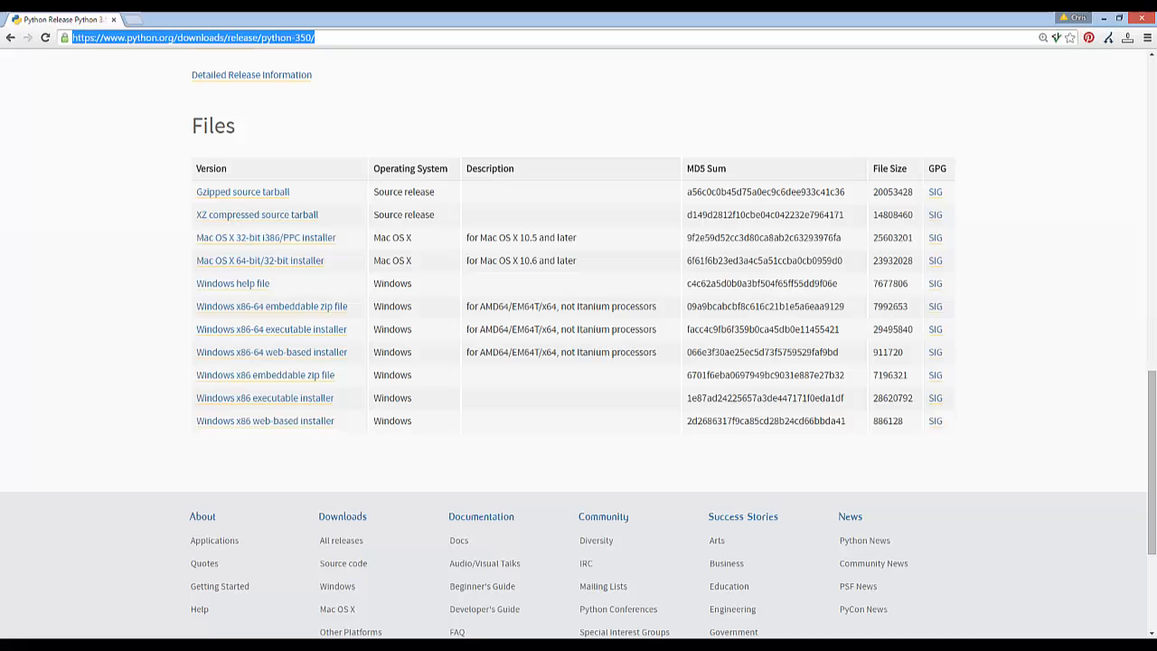
{"action": "mouse_move", "coordinate": [261, 260]}
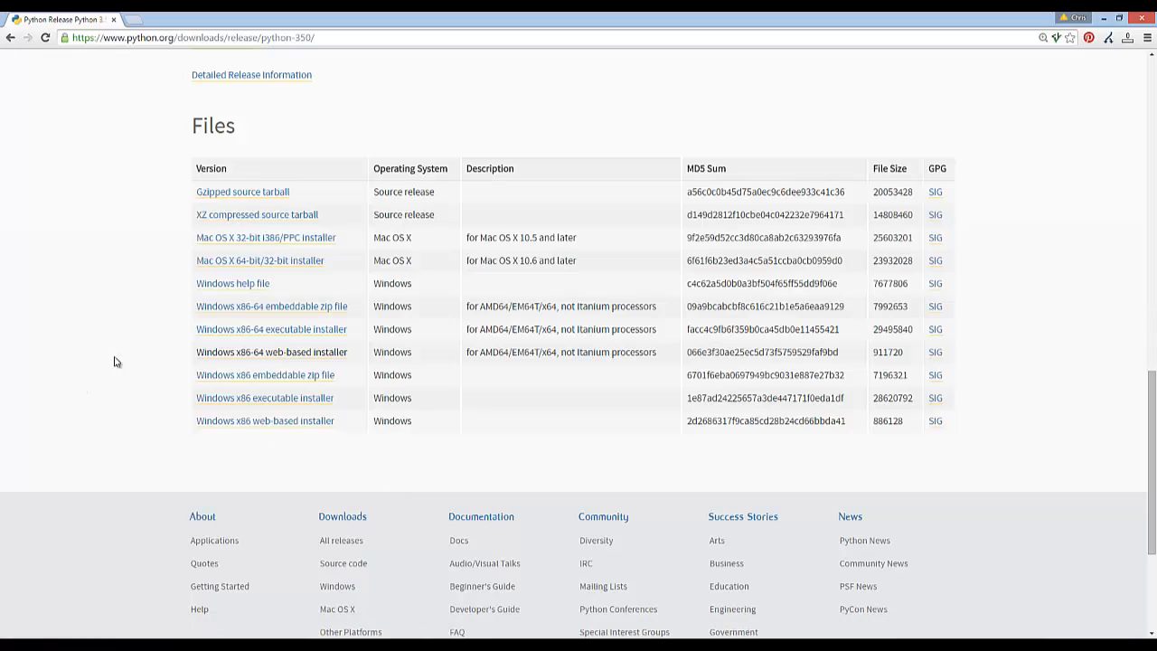
{"action": "mouse_move", "coordinate": [605, 307]}
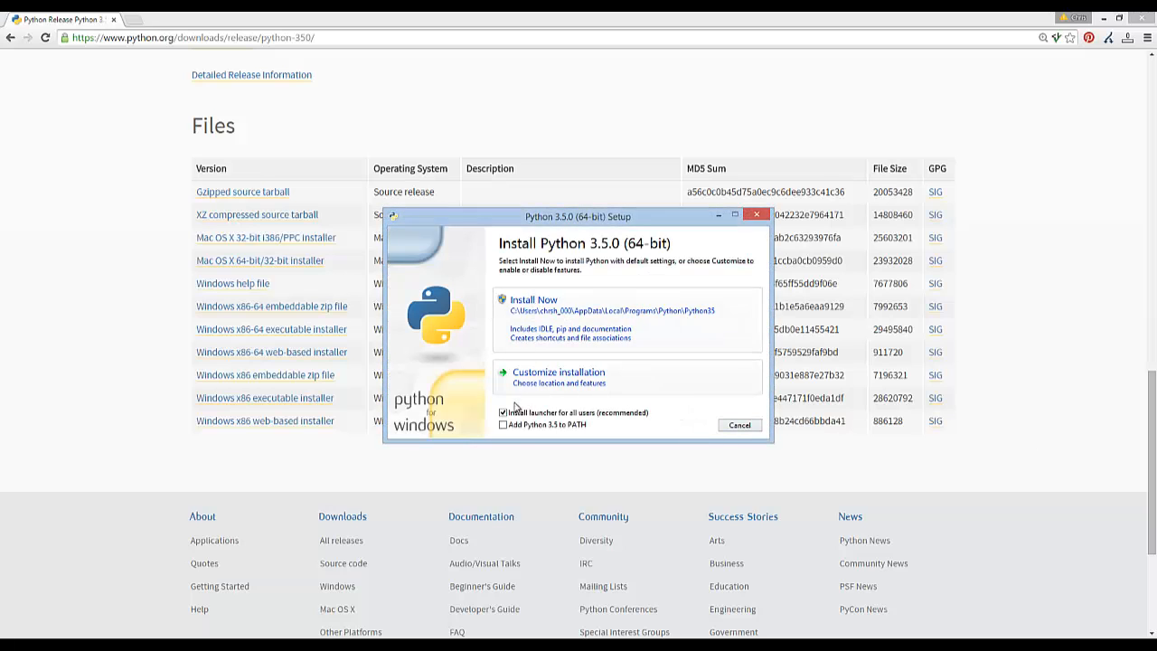
Install Python 3.5.0 with 'Add Python 3.5 to PATH' ticked, using Install Now defaults.
{"action": "left_click", "coordinate": [503, 425]}
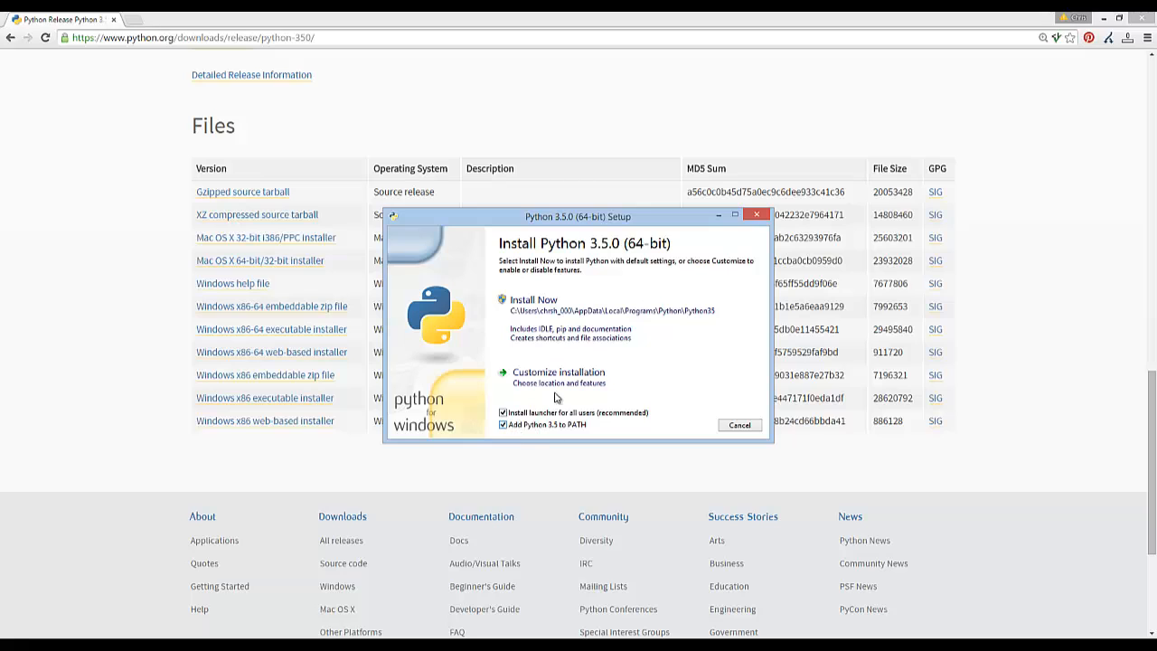
{"action": "left_click", "coordinate": [533, 300]}
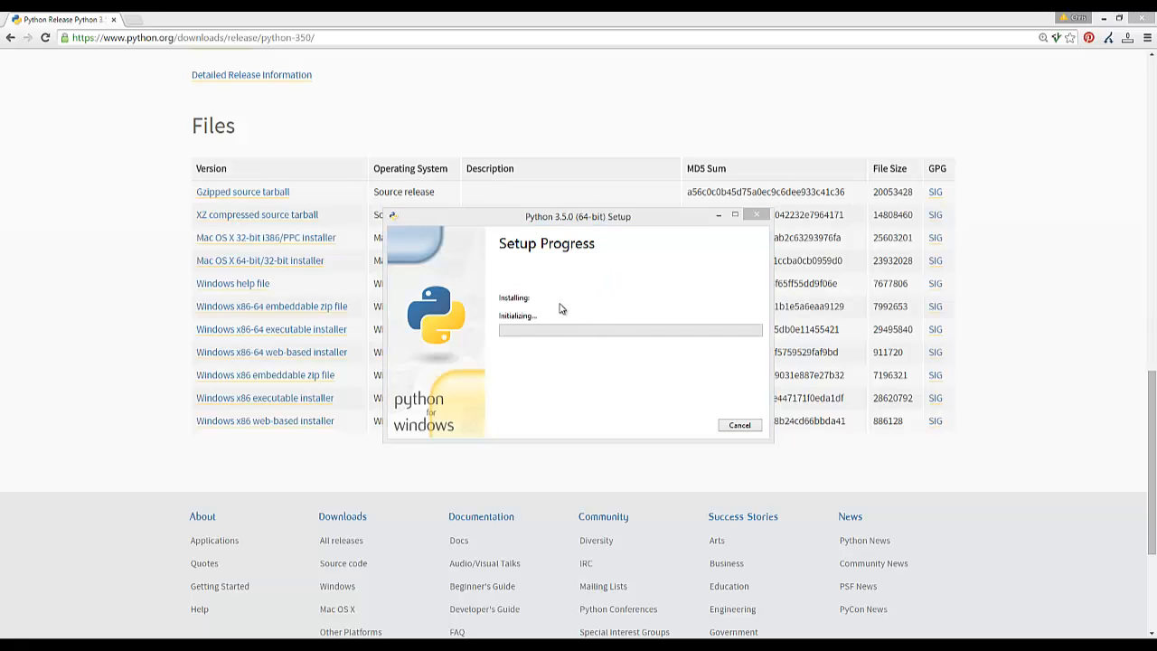
{"action": "mouse_move", "coordinate": [575, 307]}
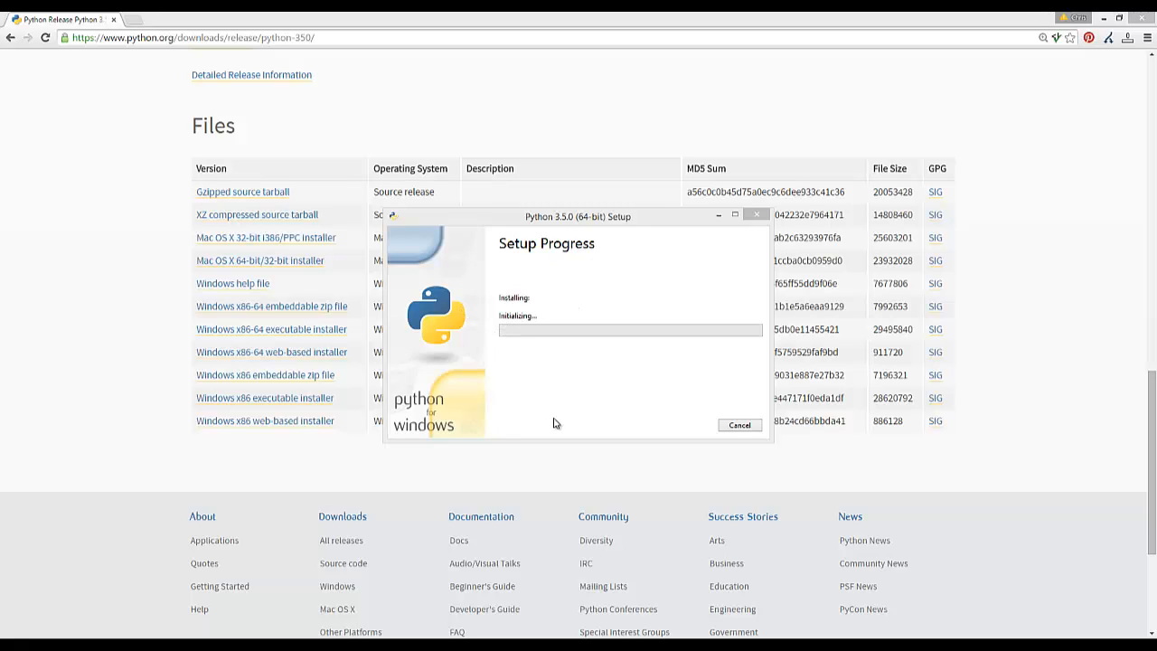
{"action": "mouse_move", "coordinate": [632, 632]}
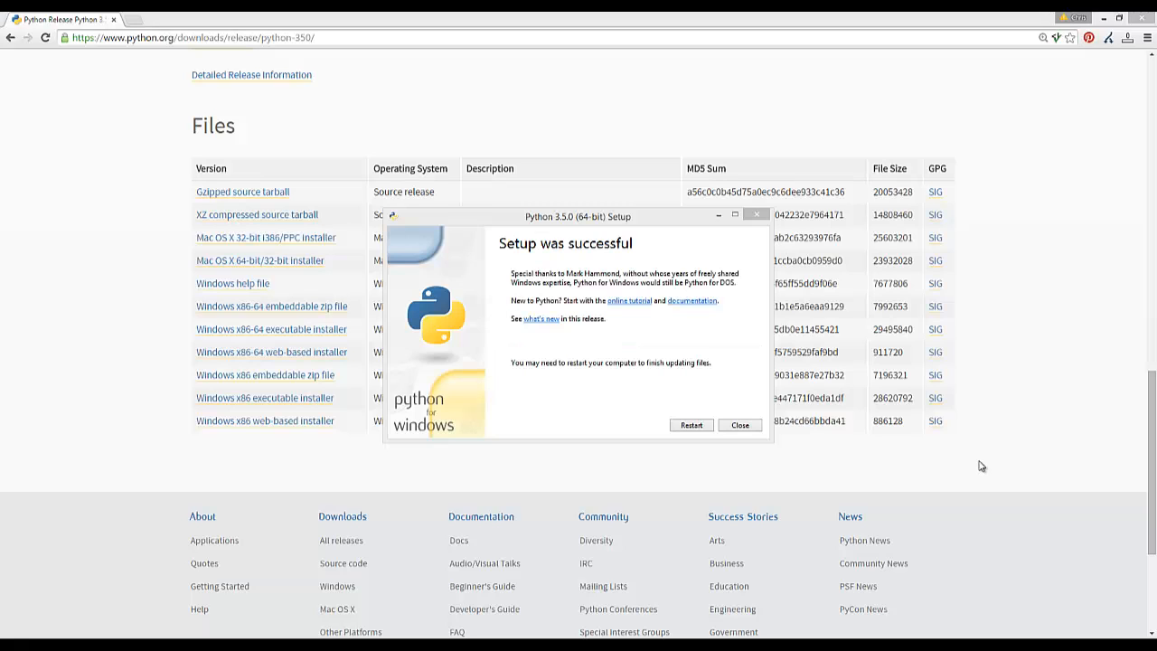
{"action": "mouse_move", "coordinate": [585, 374]}
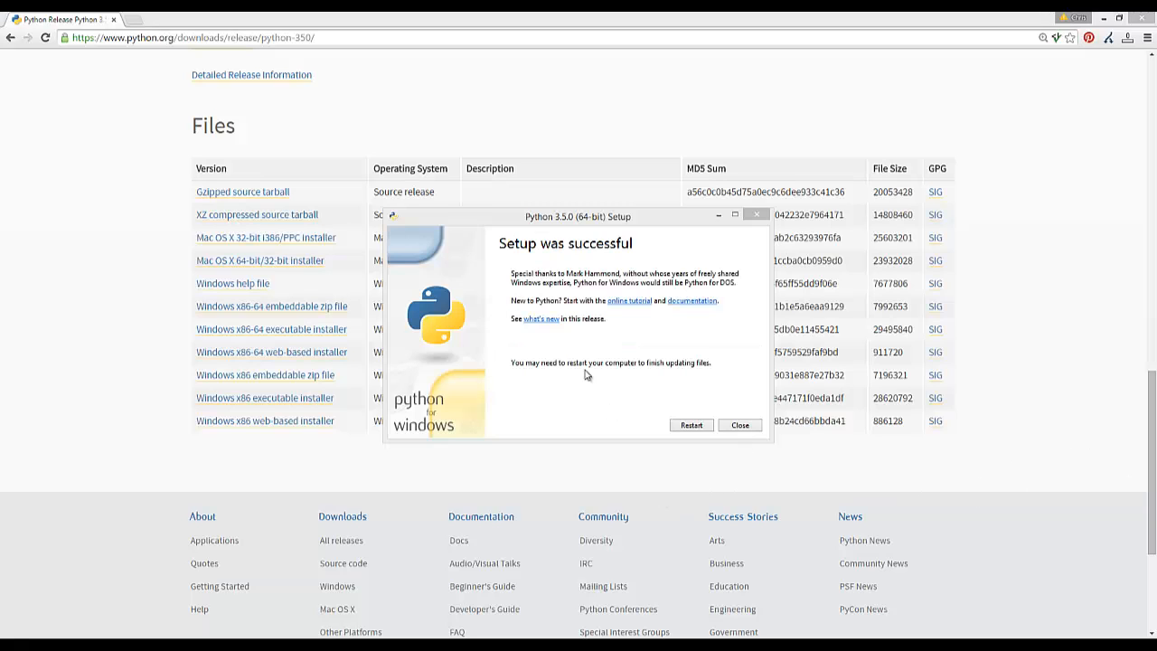
{"action": "mouse_move", "coordinate": [604, 445]}
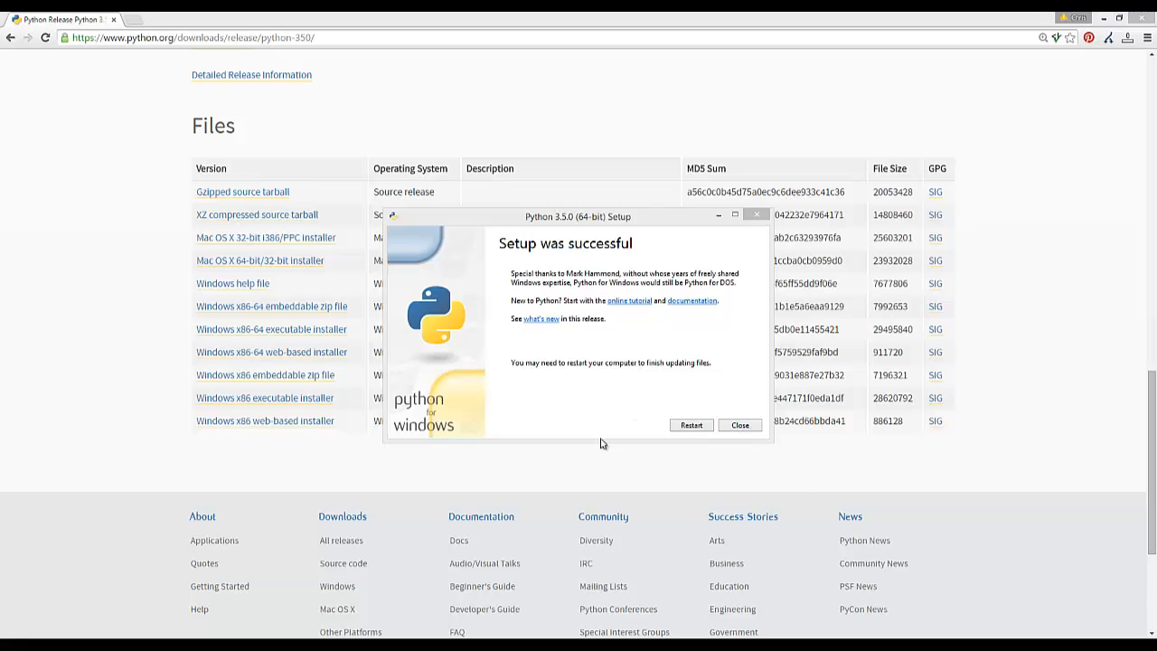
{"action": "mouse_move", "coordinate": [436, 336]}
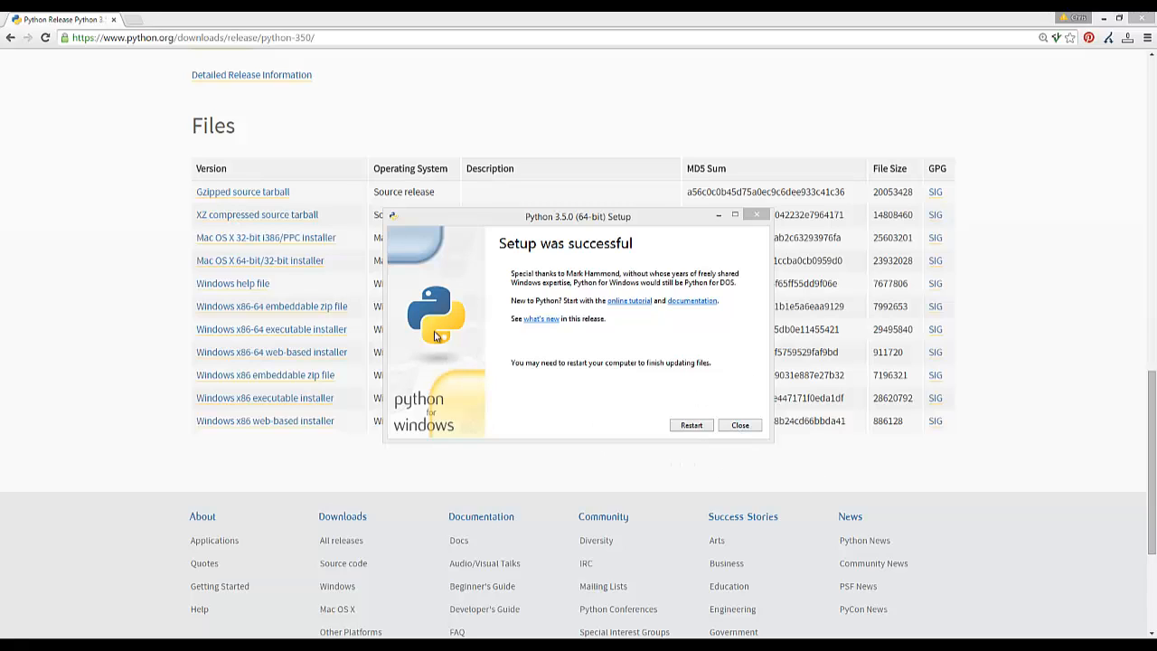
{"action": "mouse_move", "coordinate": [706, 377]}
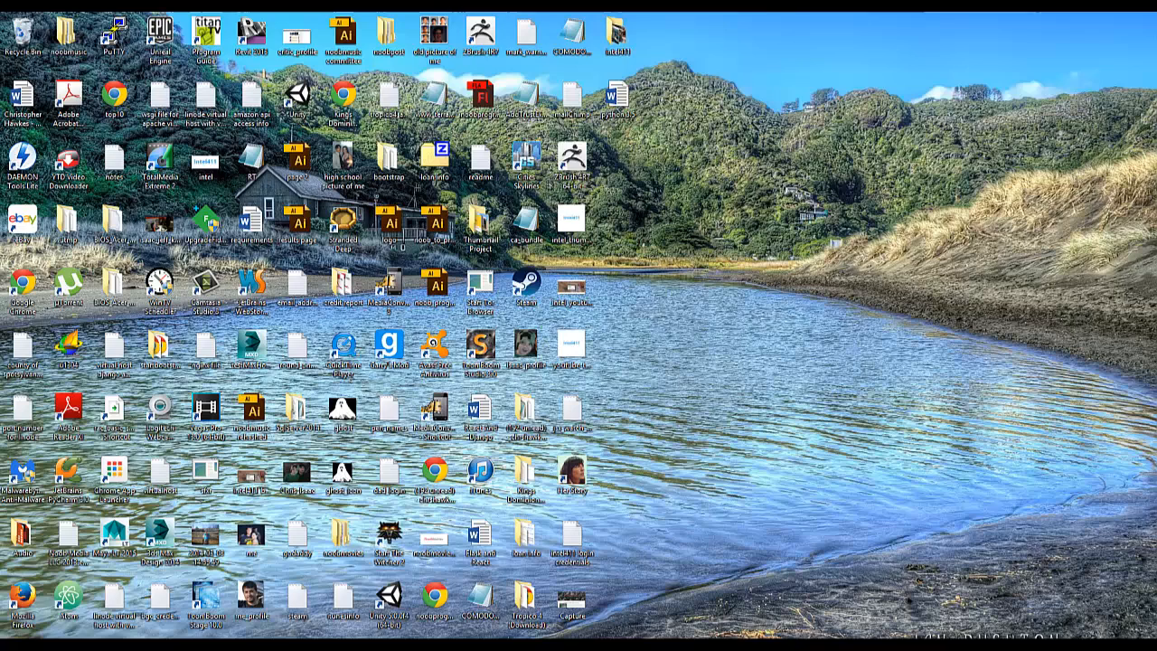
Browse into the Python35 install folder and select the python application.
{"action": "left_click", "coordinate": [161, 582]}
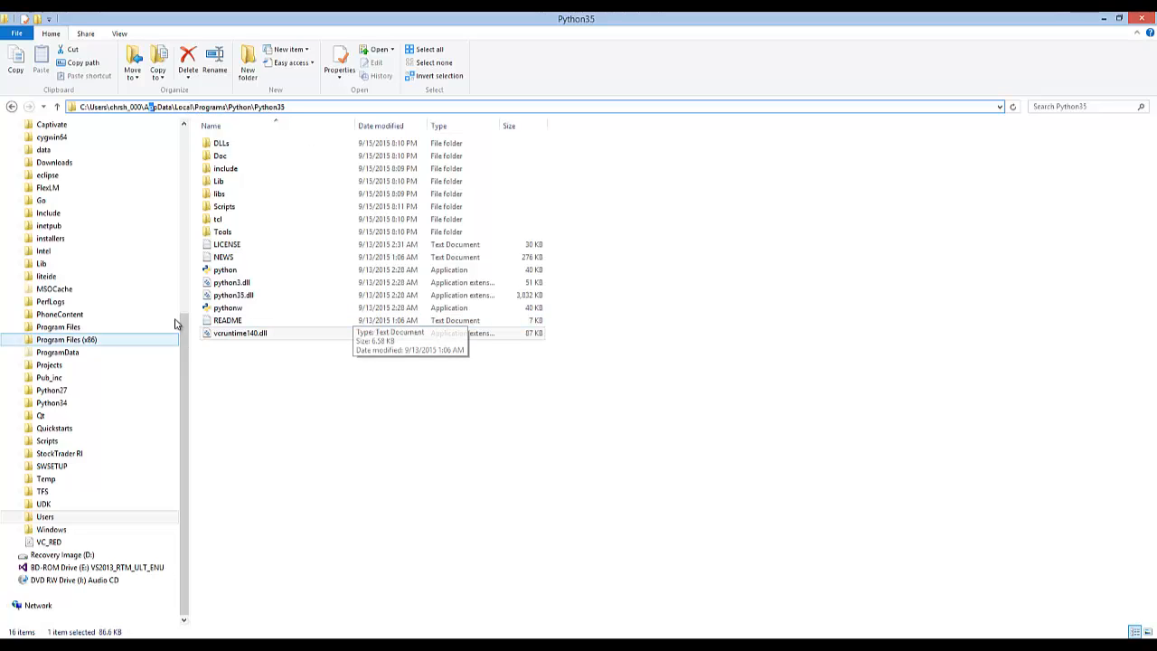
{"action": "left_click", "coordinate": [224, 269]}
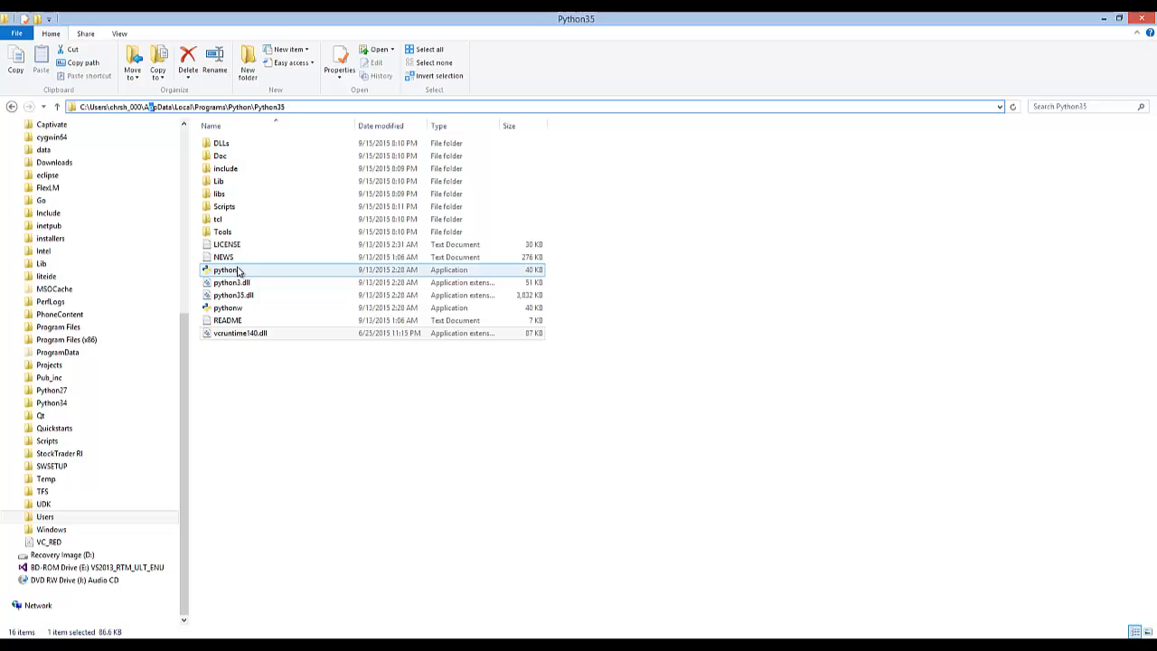
{"action": "mouse_move", "coordinate": [228, 269]}
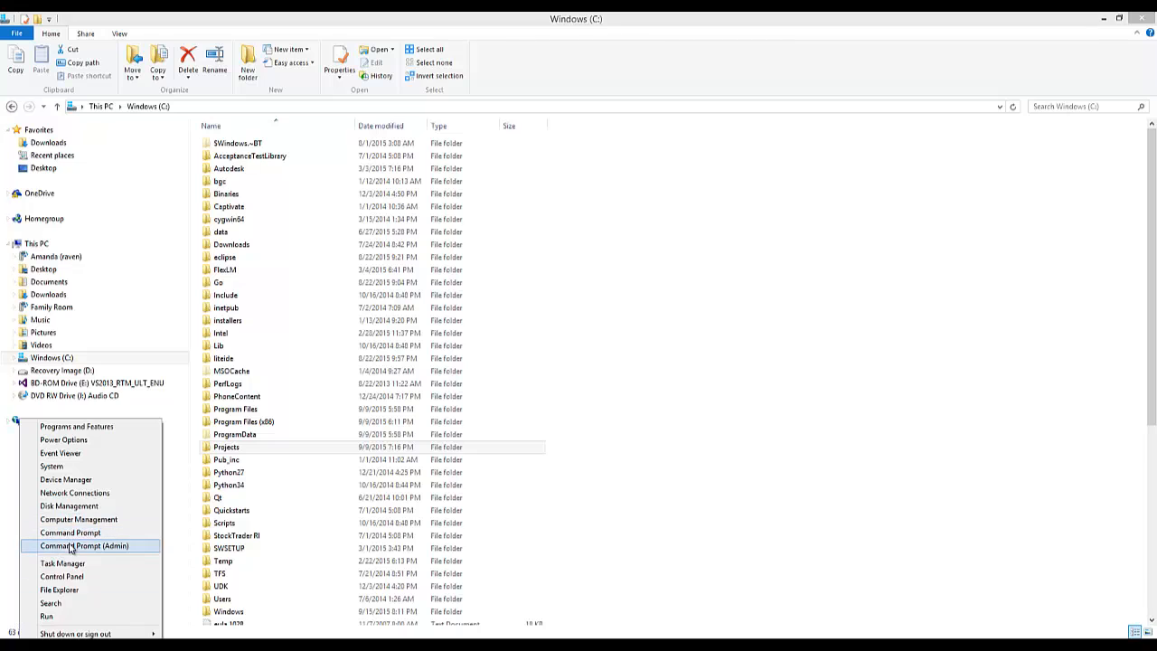
Run python in an administrator prompt, which starts Python 2.7.8, then quit with Ctrl+C.
{"action": "left_click", "coordinate": [114, 517]}
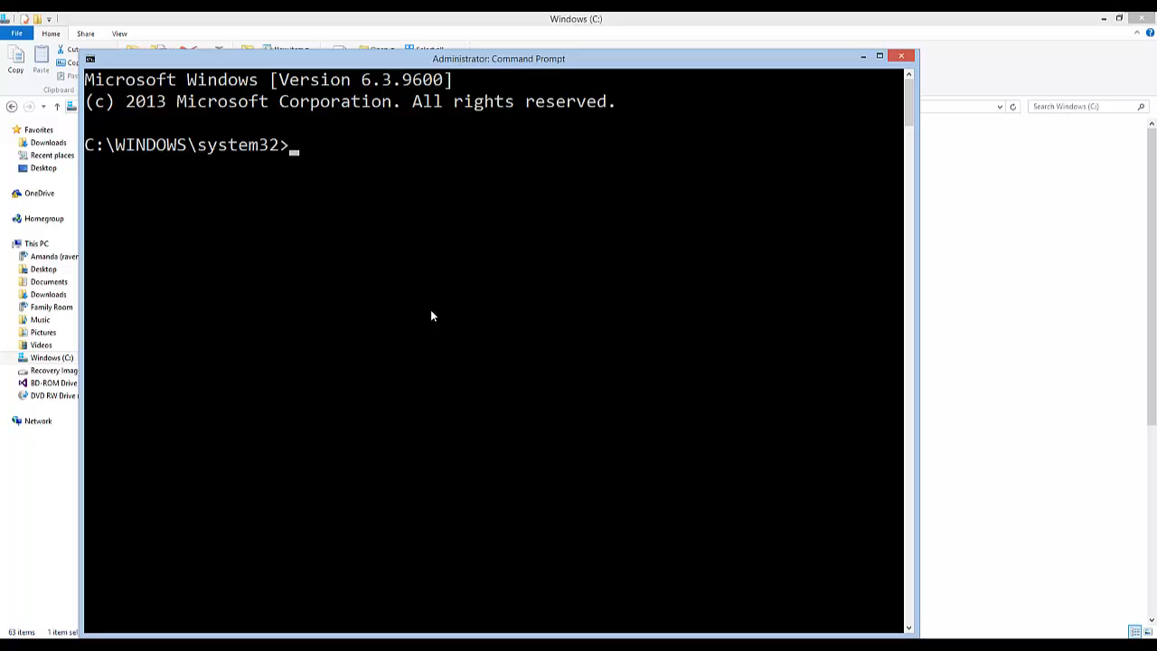
{"action": "mouse_move", "coordinate": [401, 159]}
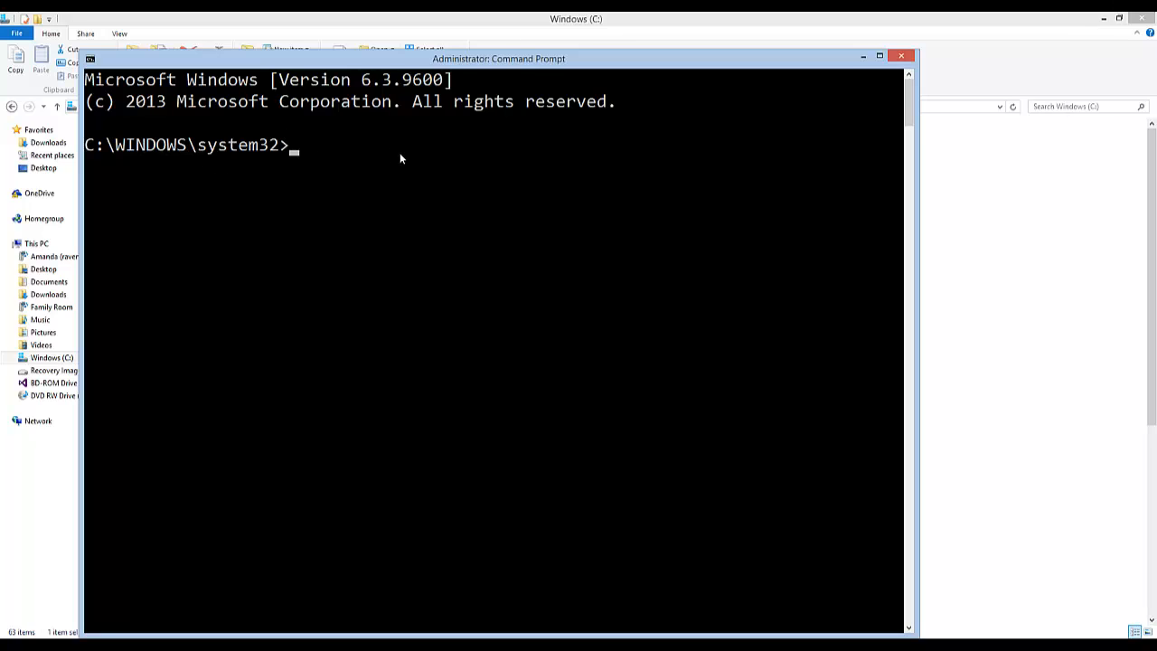
{"action": "type", "text": "python"}
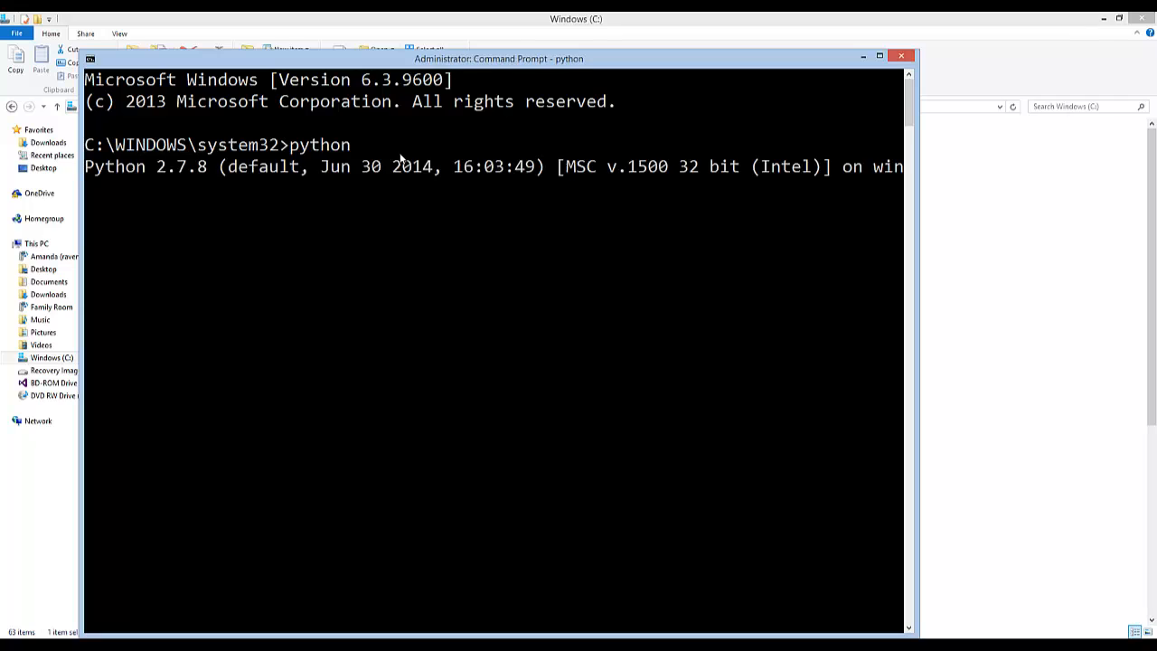
{"action": "key", "text": "enter"}
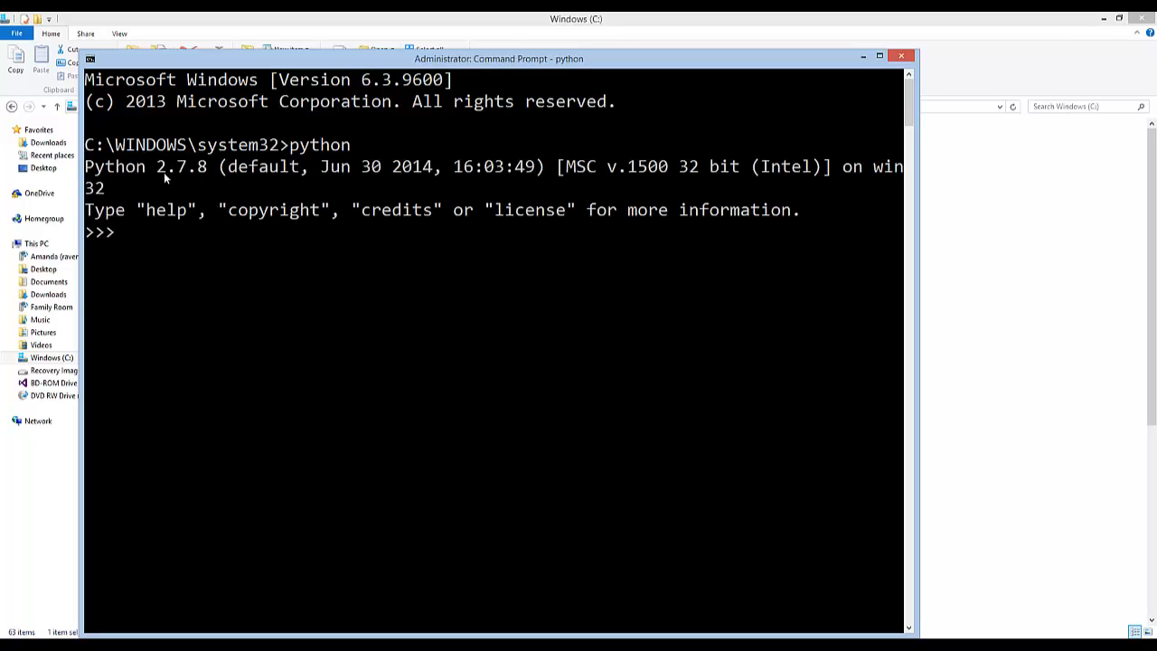
{"action": "mouse_move", "coordinate": [224, 181]}
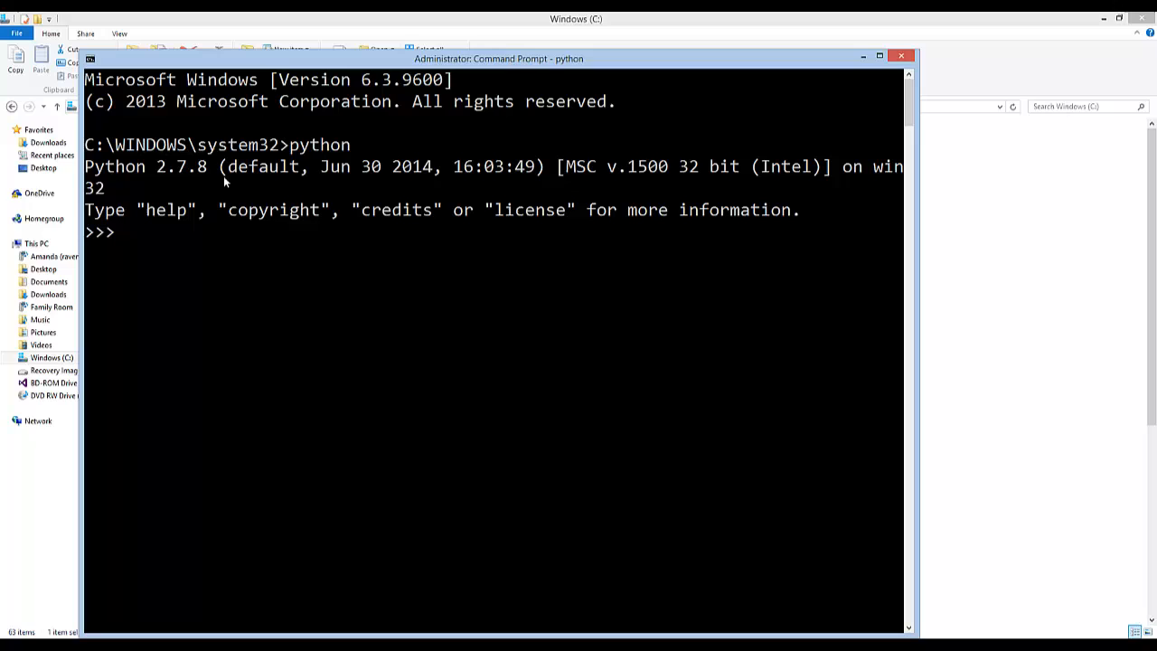
{"action": "key", "text": "ctrl+c"}
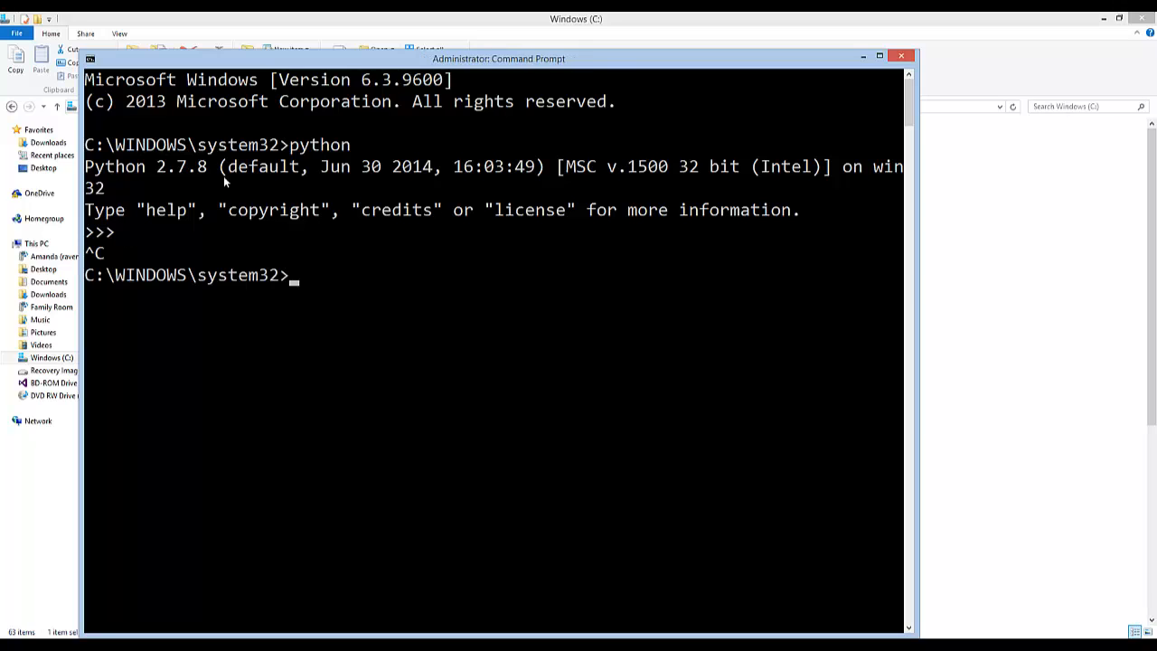
{"action": "type", "text": "python\\Python35"}
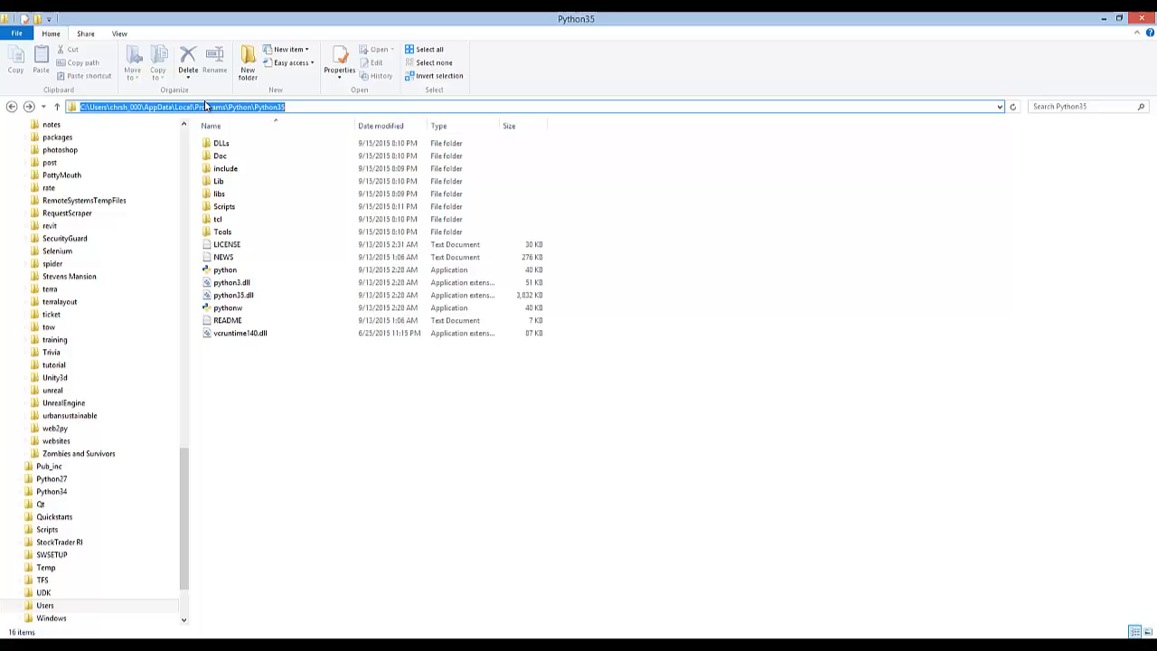
Start renaming the python application file in the Python35 folder.
{"action": "right_click", "coordinate": [225, 269]}
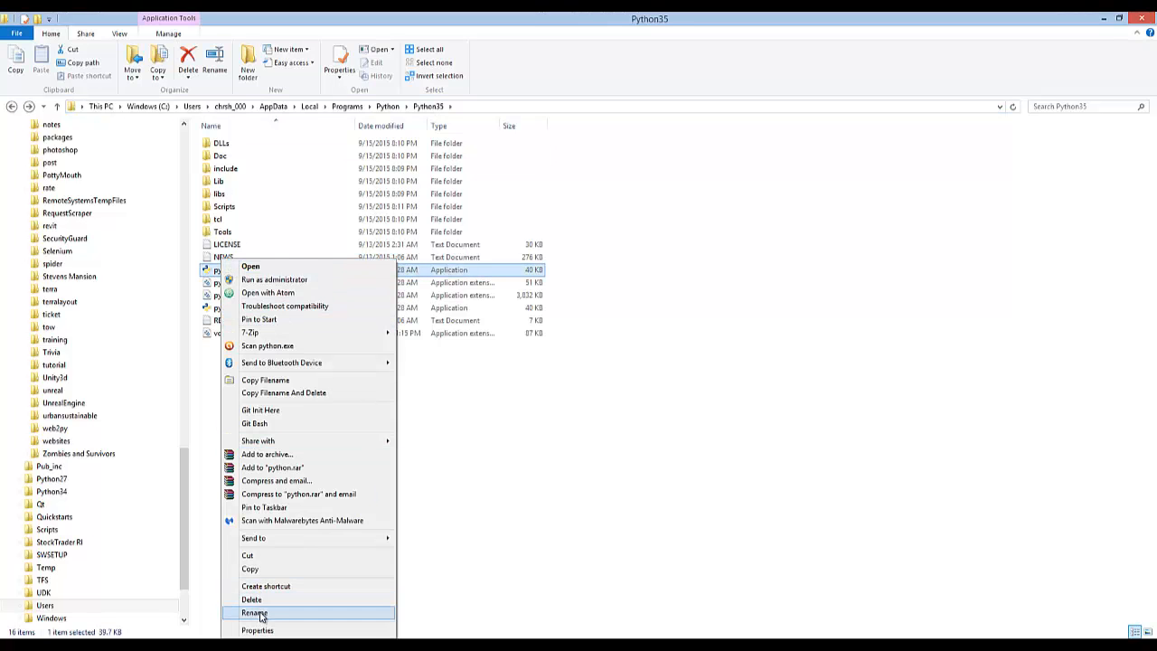
{"action": "left_click", "coordinate": [389, 443]}
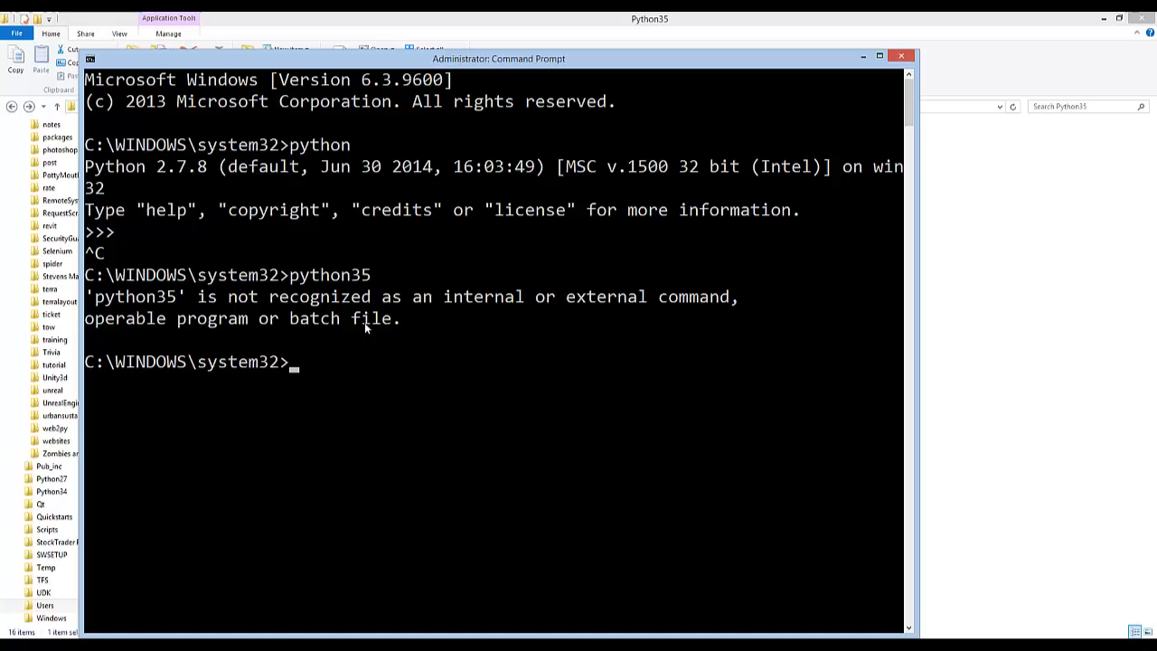
Launch the Python 3.5.0 shell by running python35 at the prompt.
{"action": "type", "text": "pythoh"}
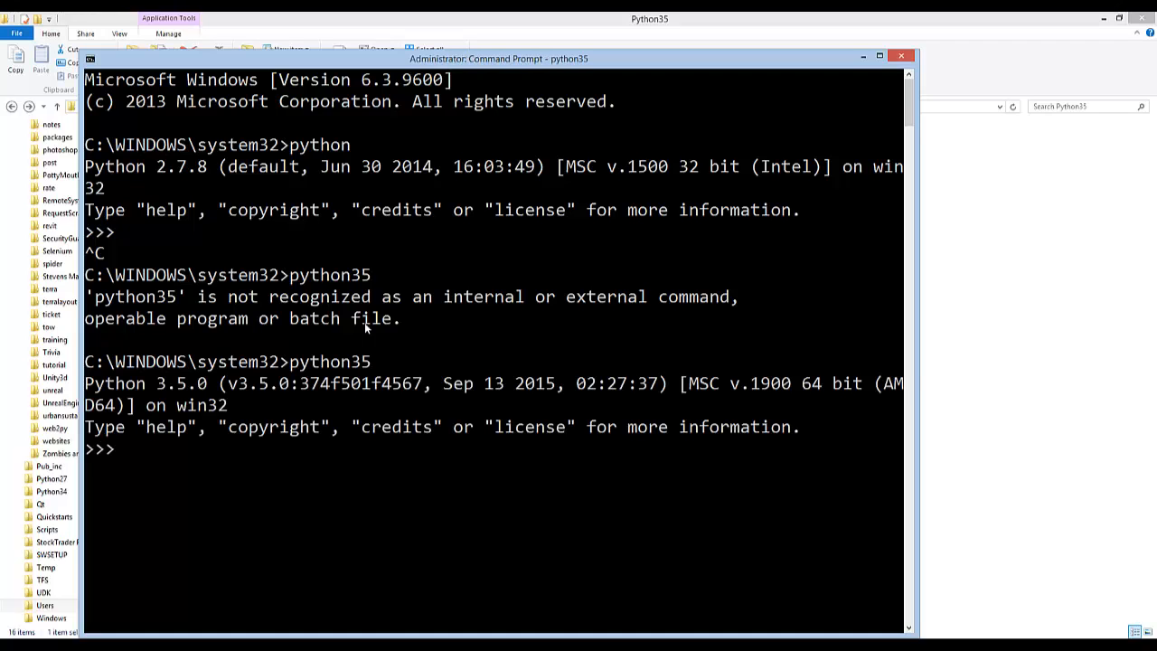
{"action": "mouse_move", "coordinate": [239, 413]}
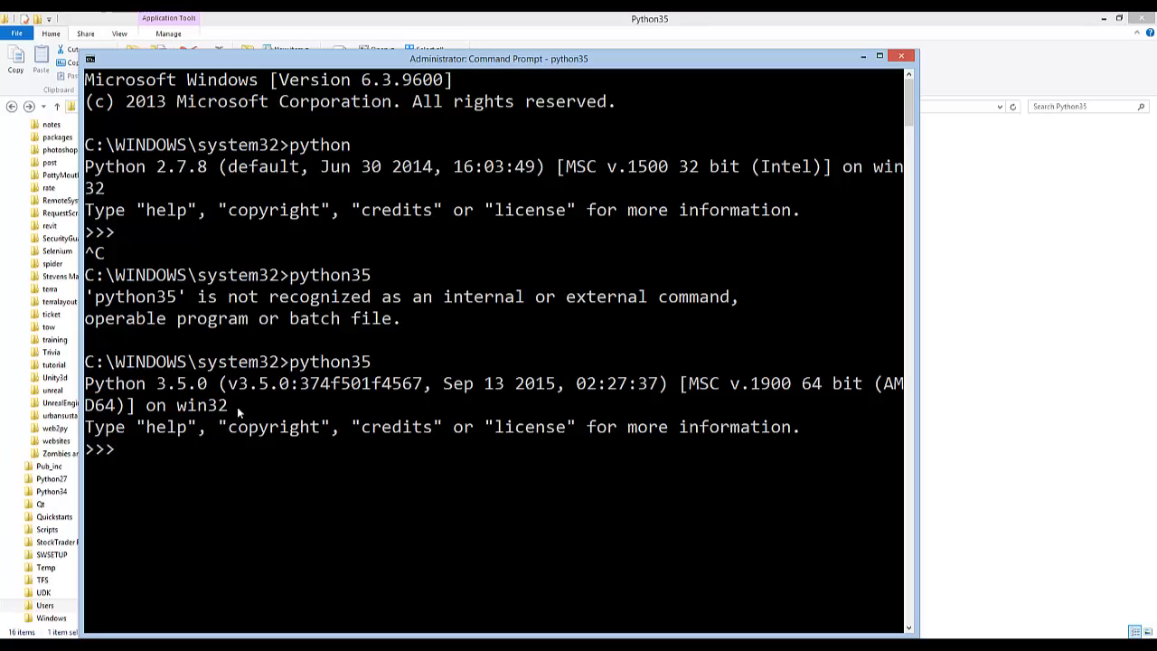
{"action": "mouse_move", "coordinate": [173, 397]}
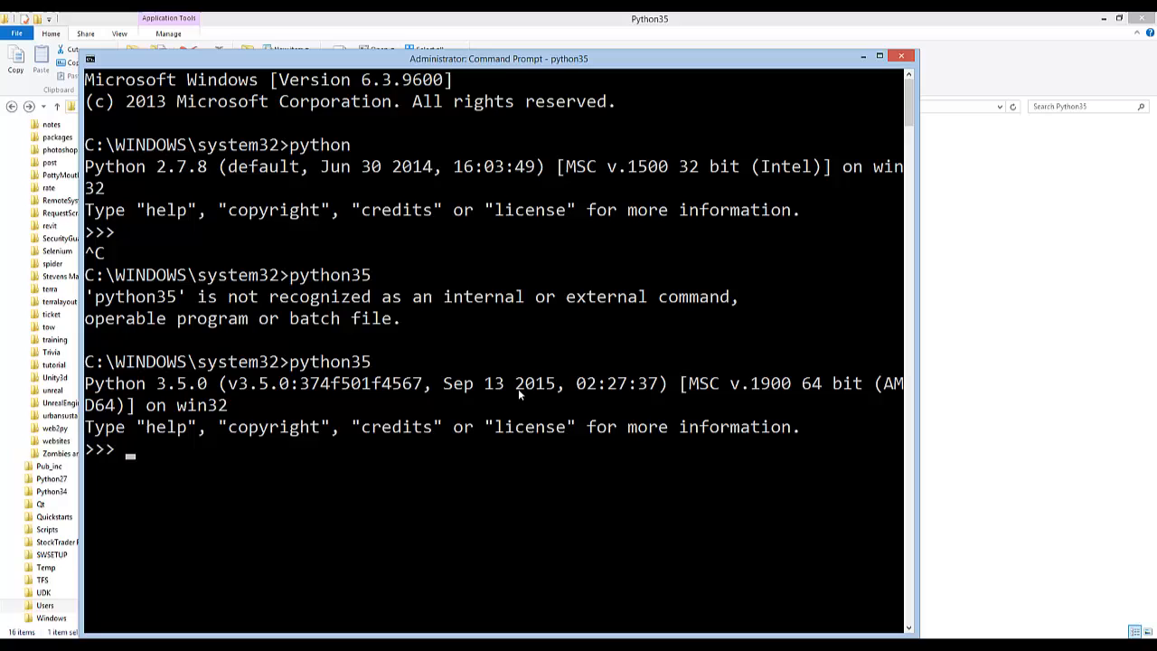
{"action": "mouse_move", "coordinate": [307, 356]}
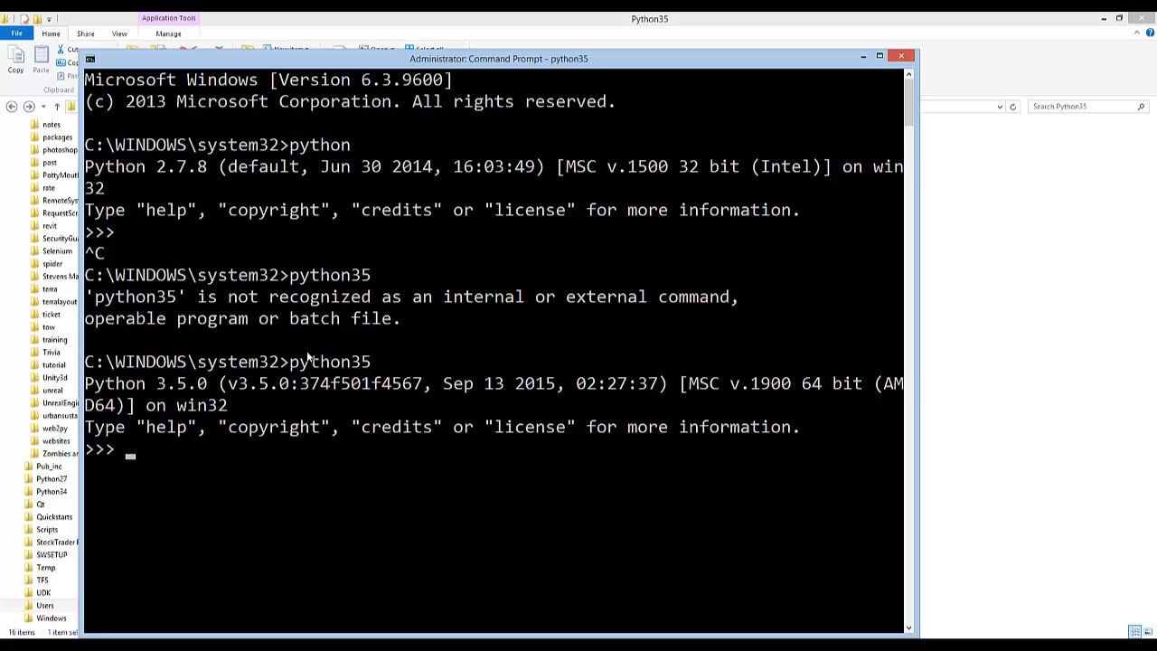
{"action": "mouse_move", "coordinate": [237, 401]}
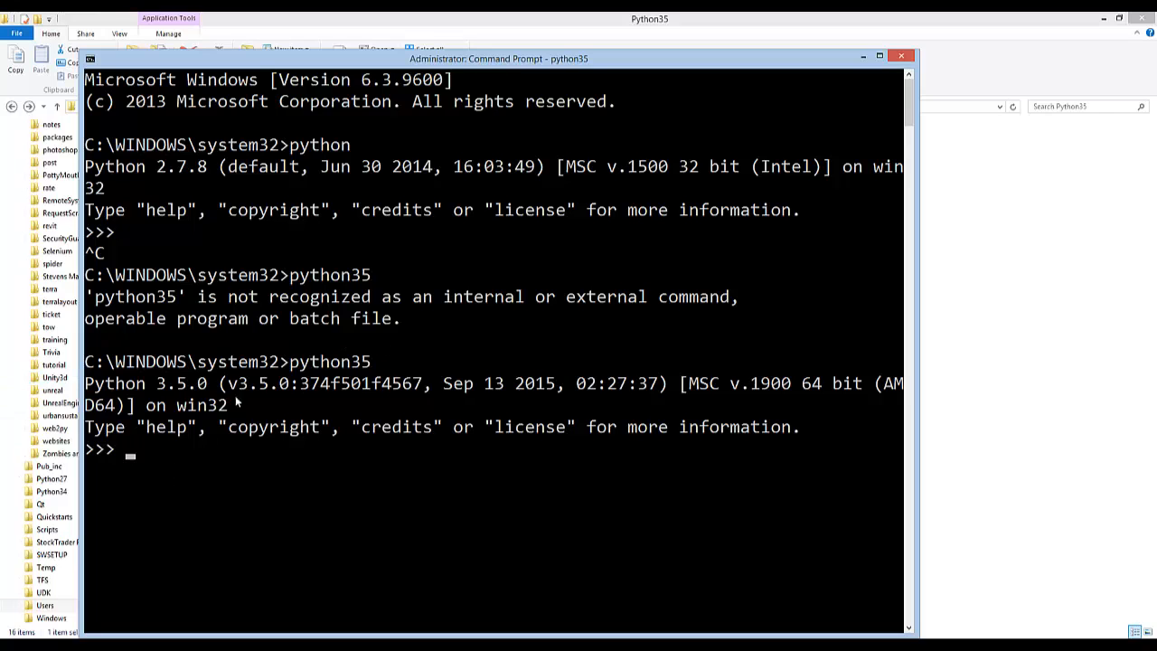
{"action": "mouse_move", "coordinate": [603, 346]}
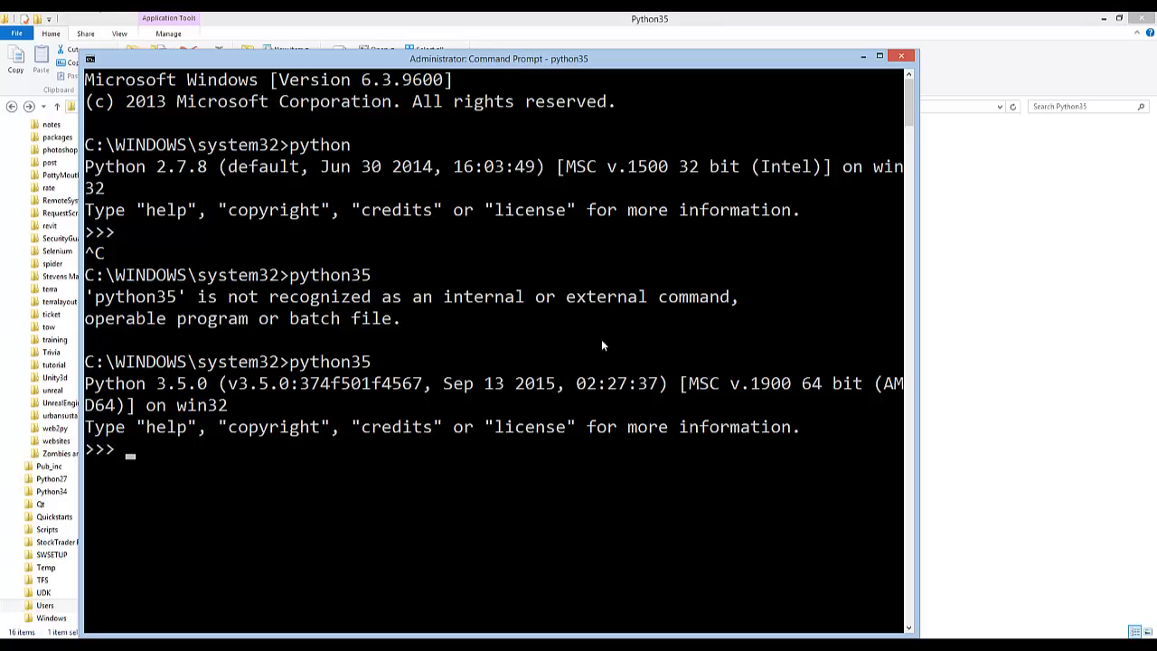
{"action": "mouse_move", "coordinate": [527, 358]}
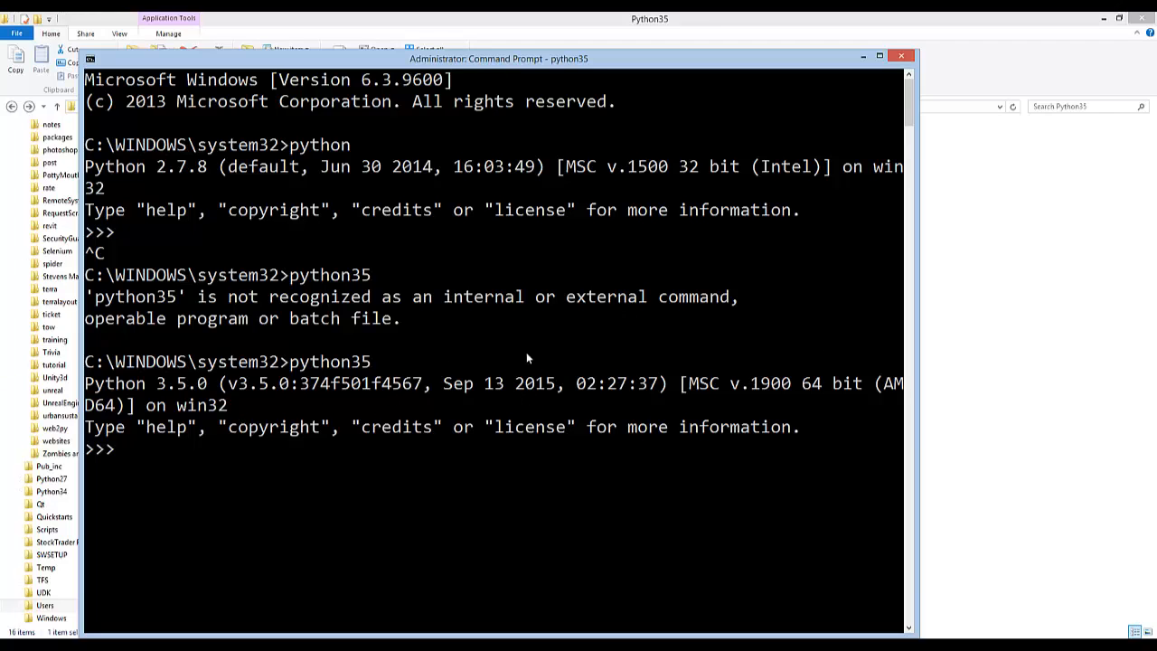
{"action": "mouse_move", "coordinate": [224, 349]}
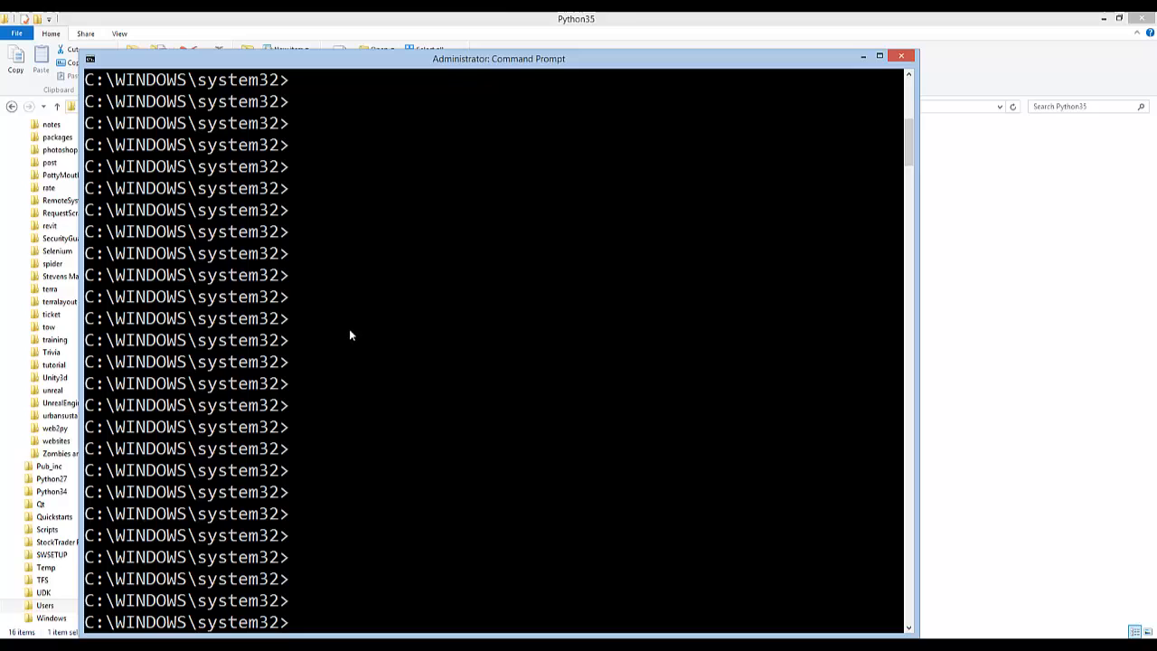
{"action": "type", "text": "python"}
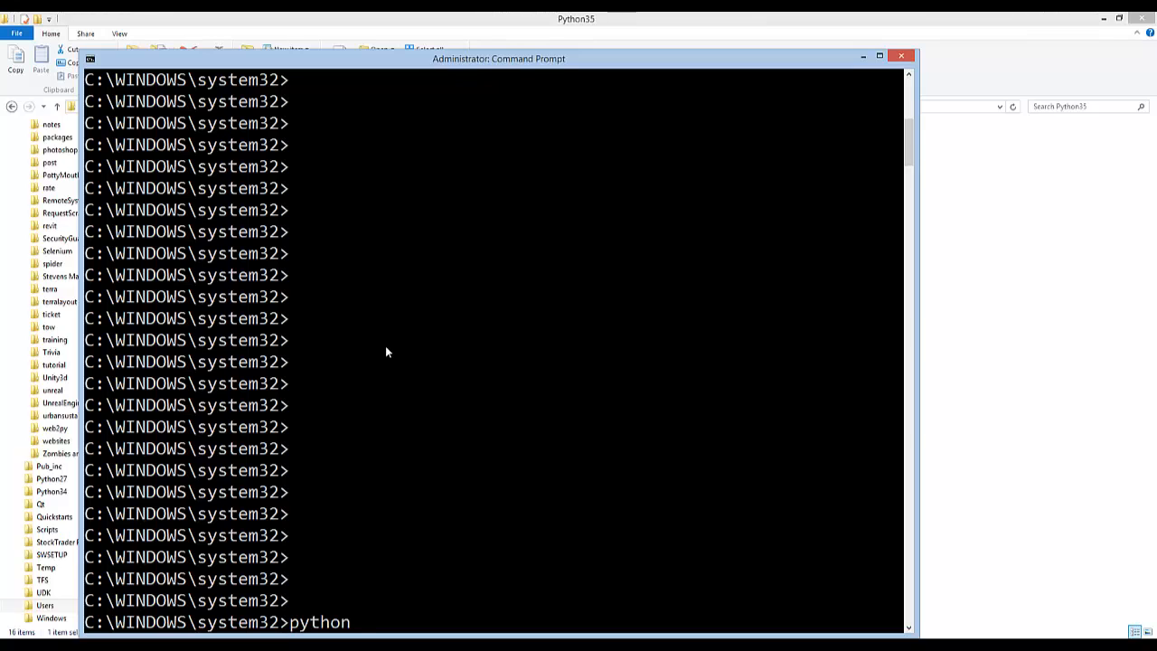
{"action": "type", "text": "35"}
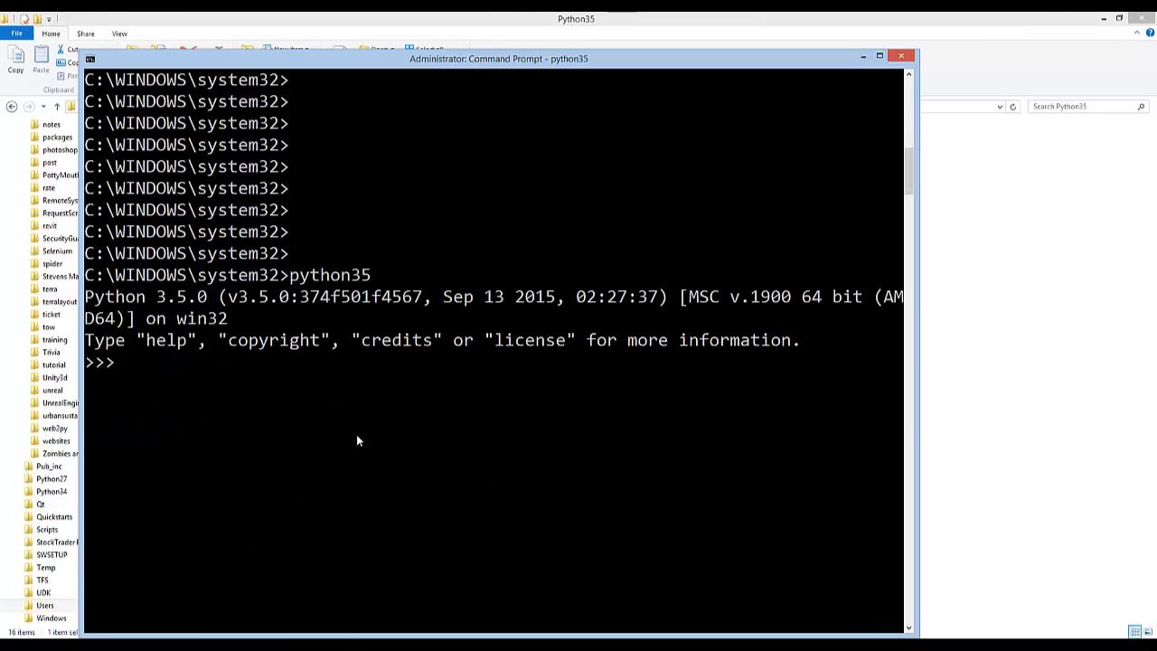
{"action": "mouse_move", "coordinate": [155, 347]}
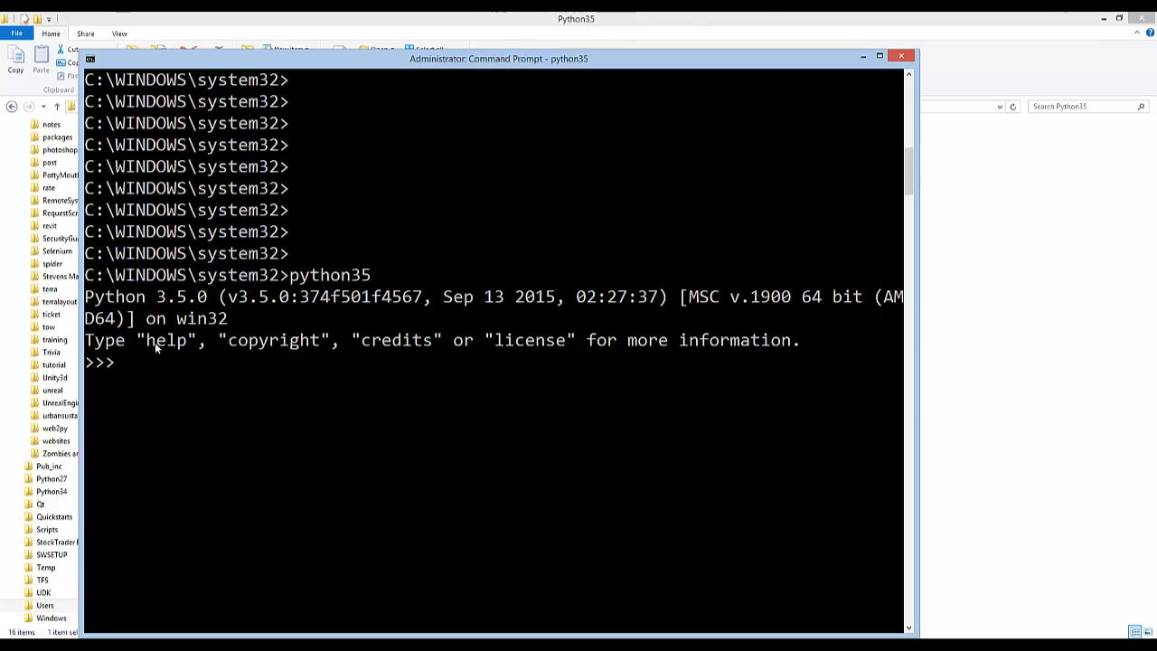
Evaluate 8 * 8 in the Python 3.5.0 shell, which returns 64.
{"action": "type", "text": "adkfjads"}
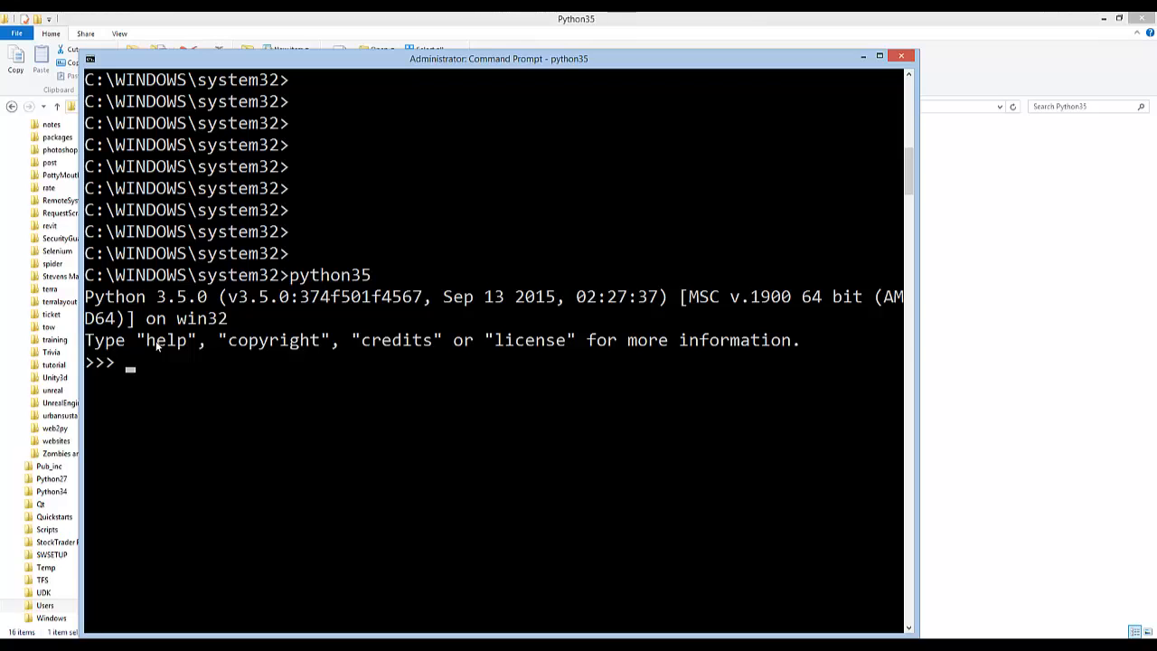
{"action": "type", "text": "8 * 8"}
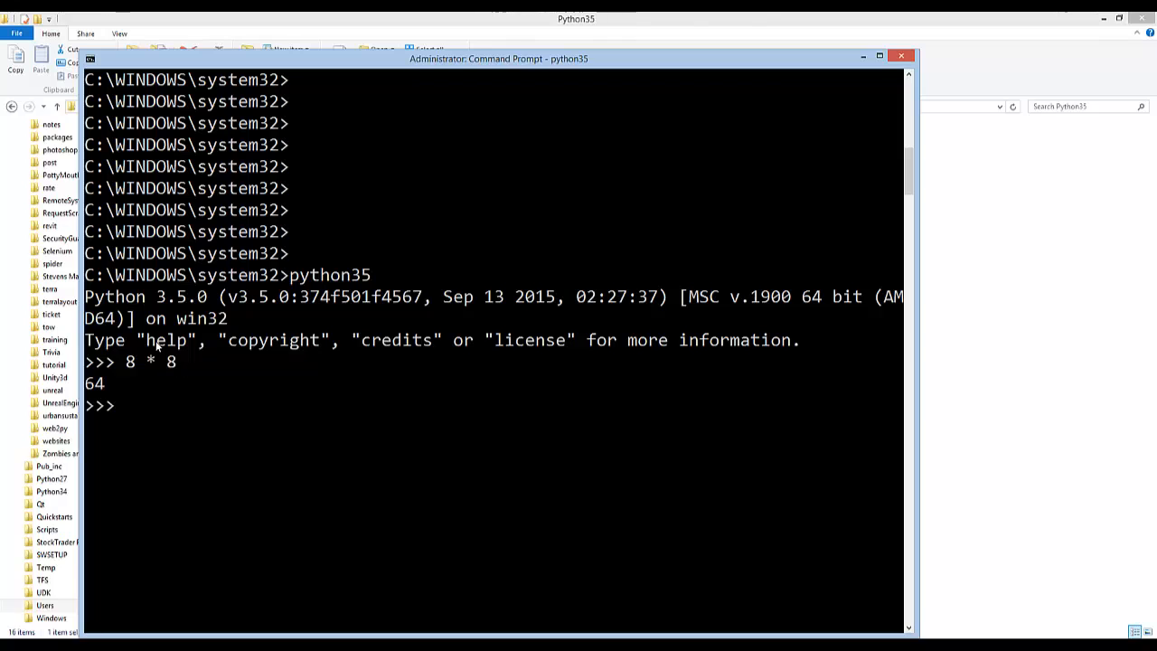
{"action": "mouse_move", "coordinate": [561, 195]}
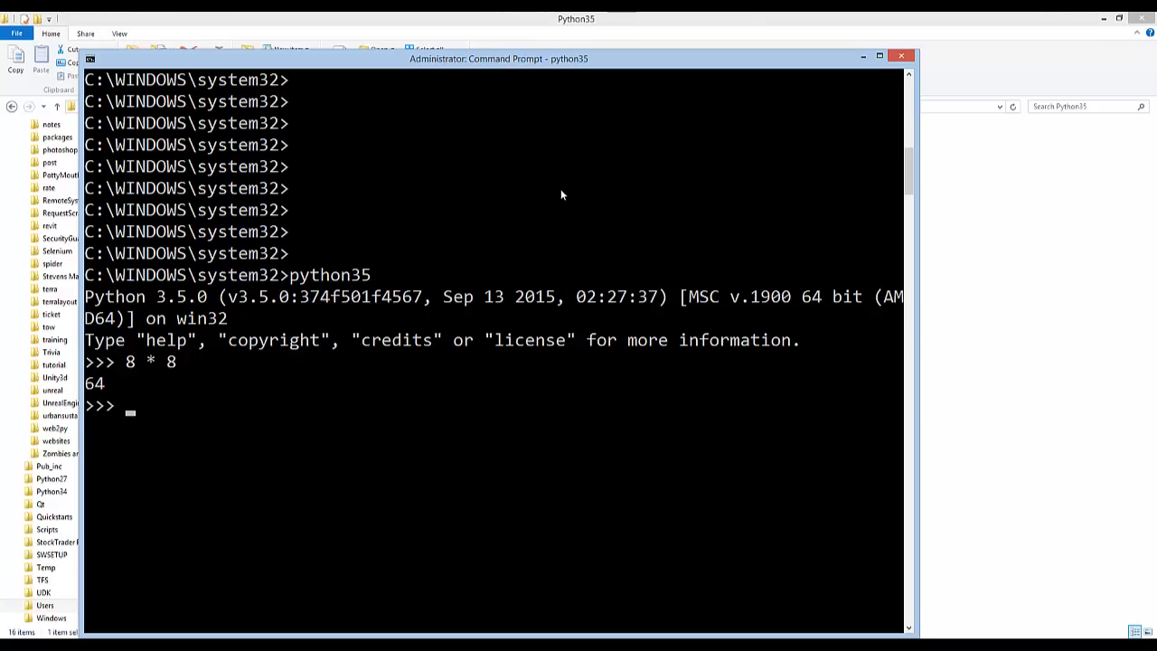
{"action": "mouse_move", "coordinate": [517, 103]}
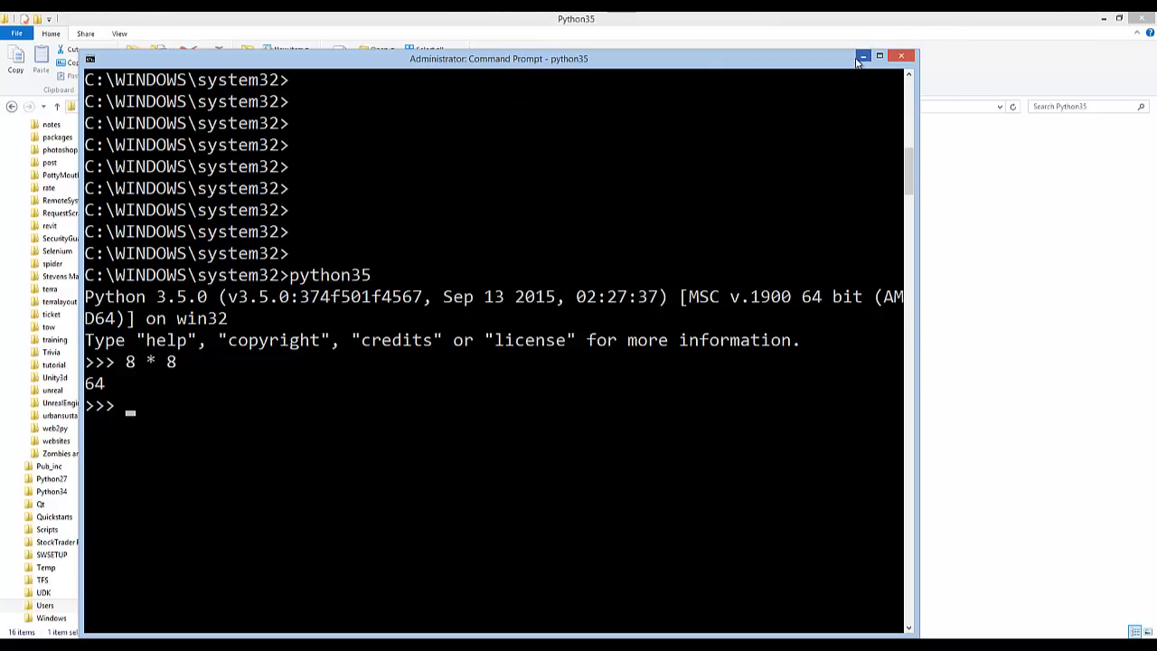
{"action": "mouse_move", "coordinate": [864, 56]}
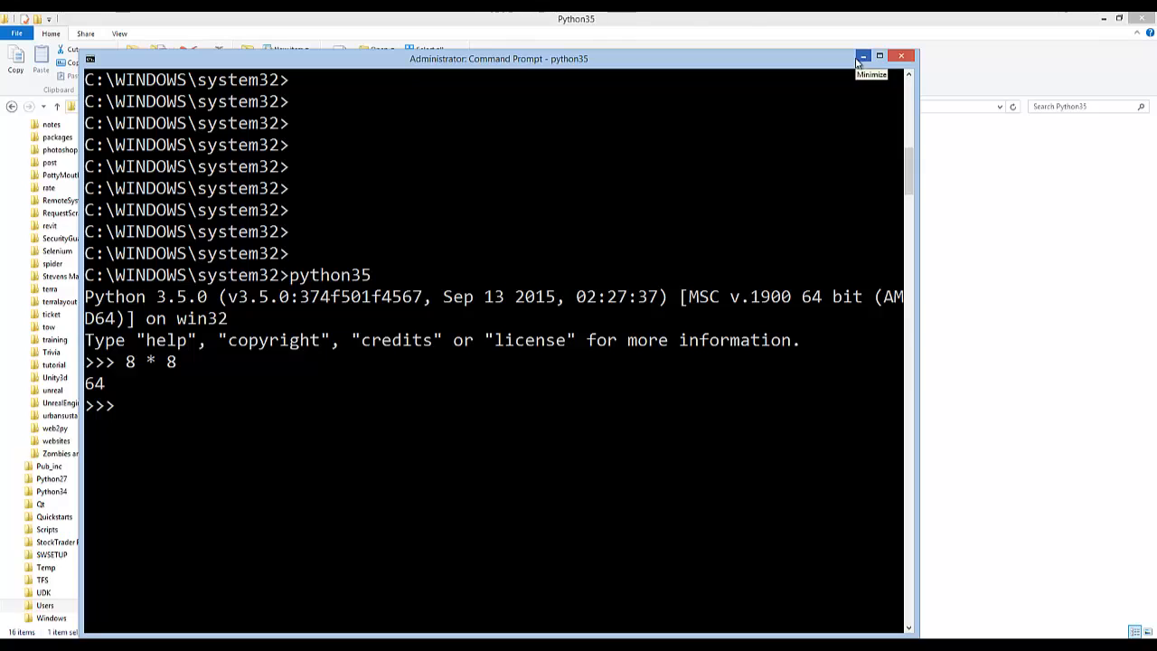
{"action": "mouse_move", "coordinate": [343, 582]}
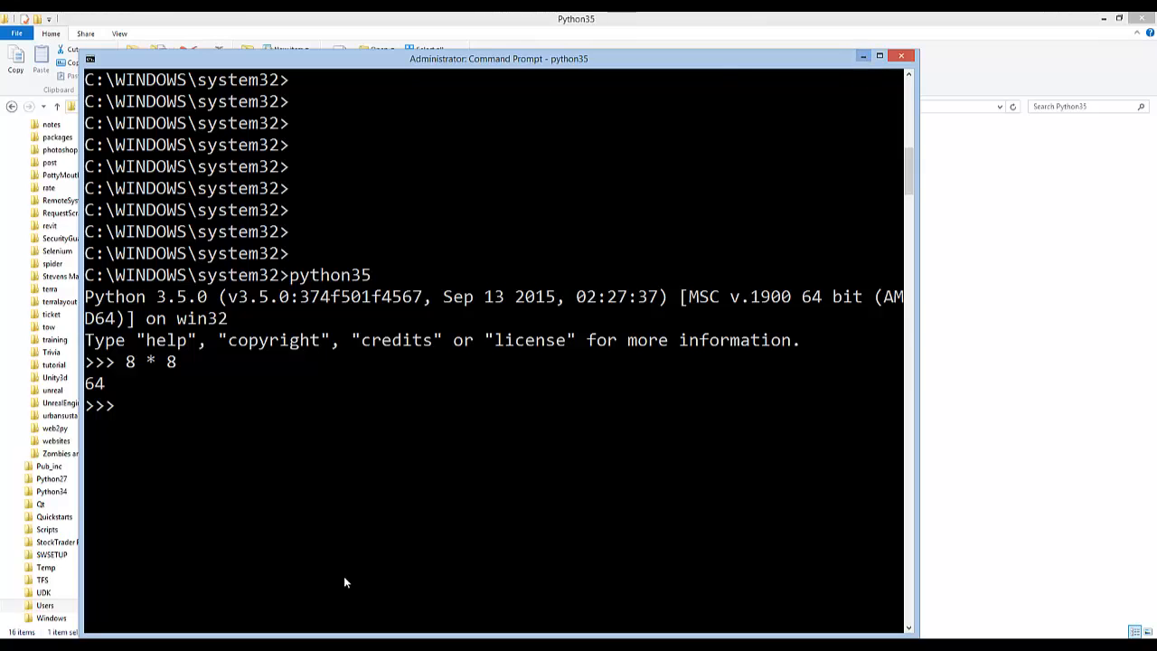
{"action": "left_click", "coordinate": [55, 426]}
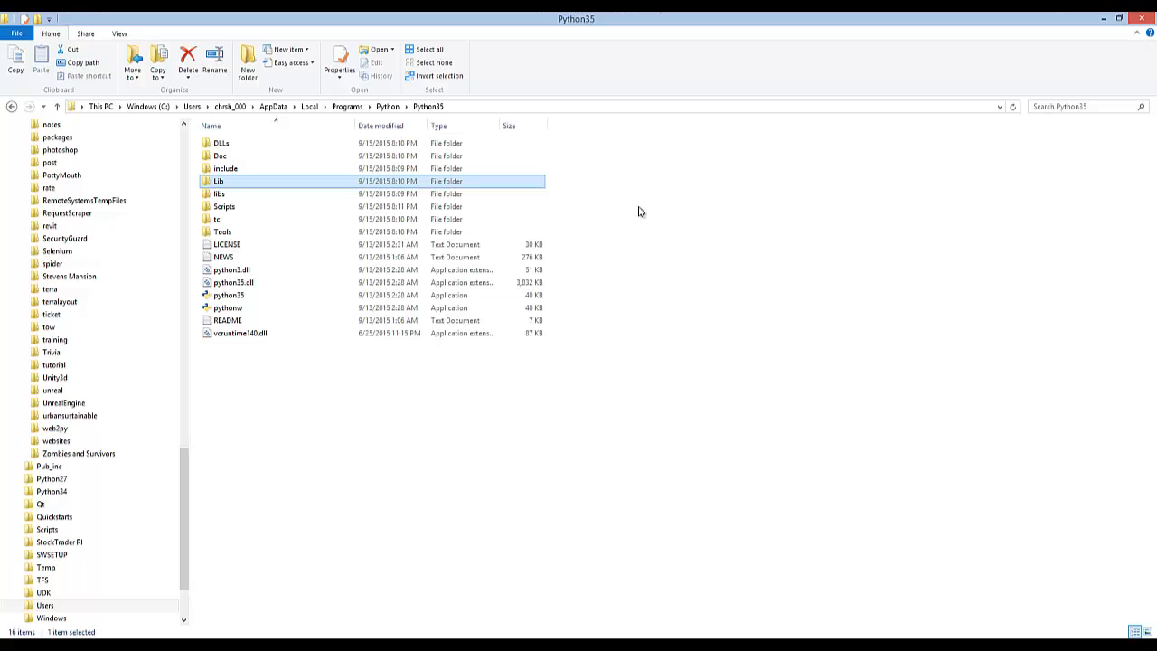
{"action": "mouse_move", "coordinate": [611, 369]}
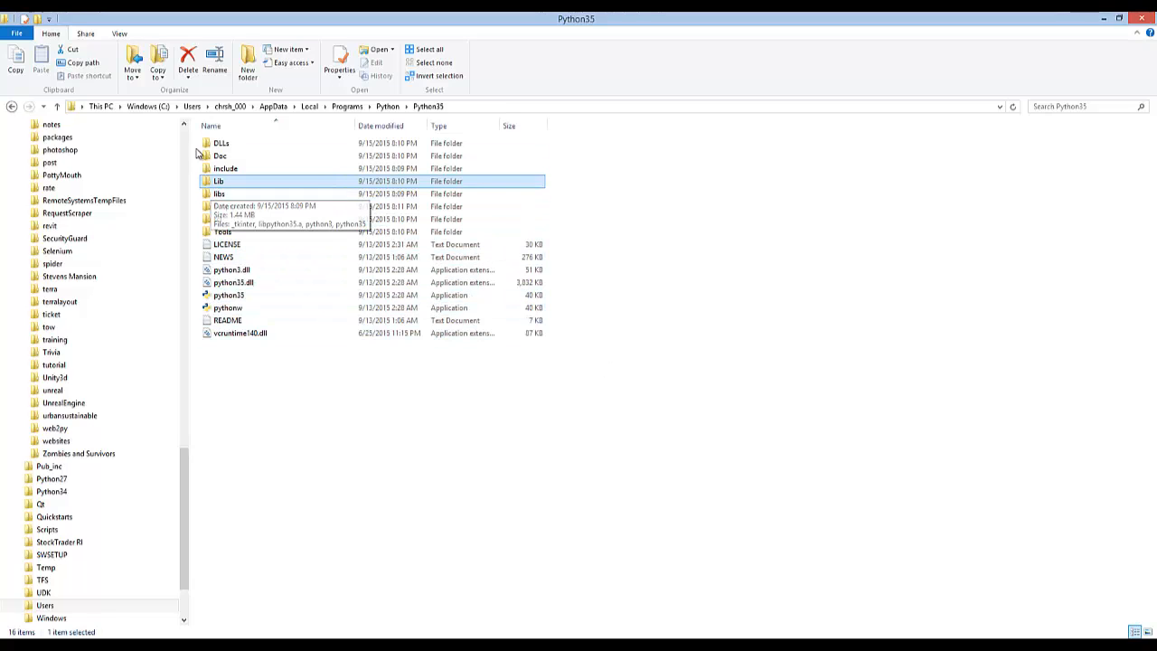
{"action": "mouse_move", "coordinate": [226, 192]}
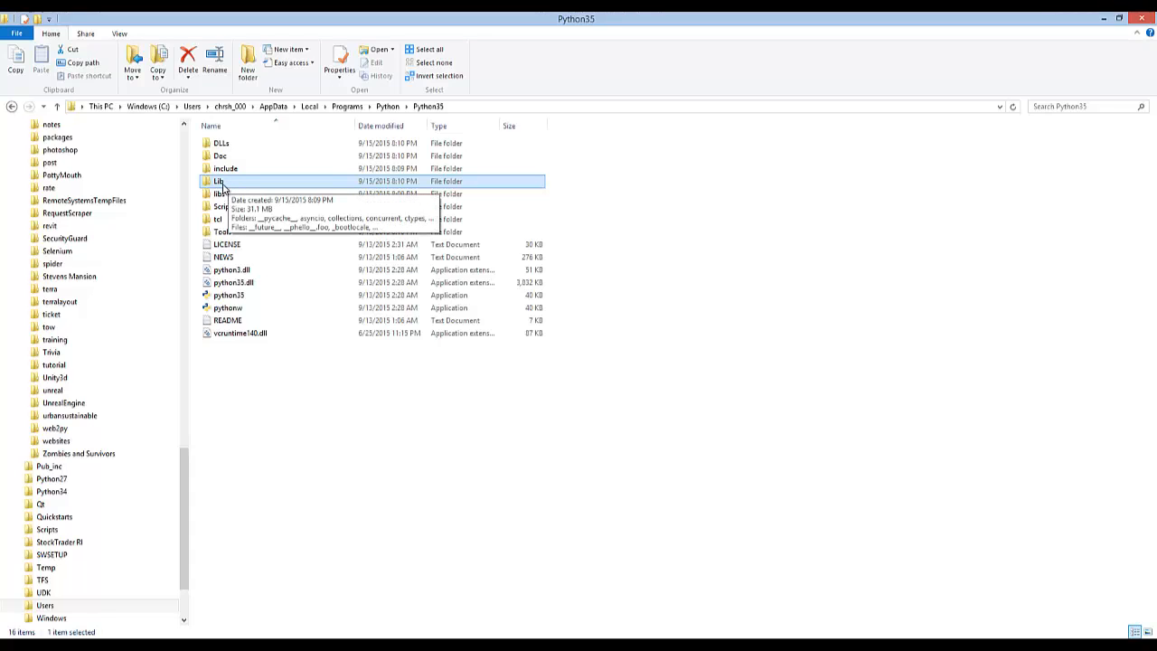
{"action": "mouse_move", "coordinate": [250, 184]}
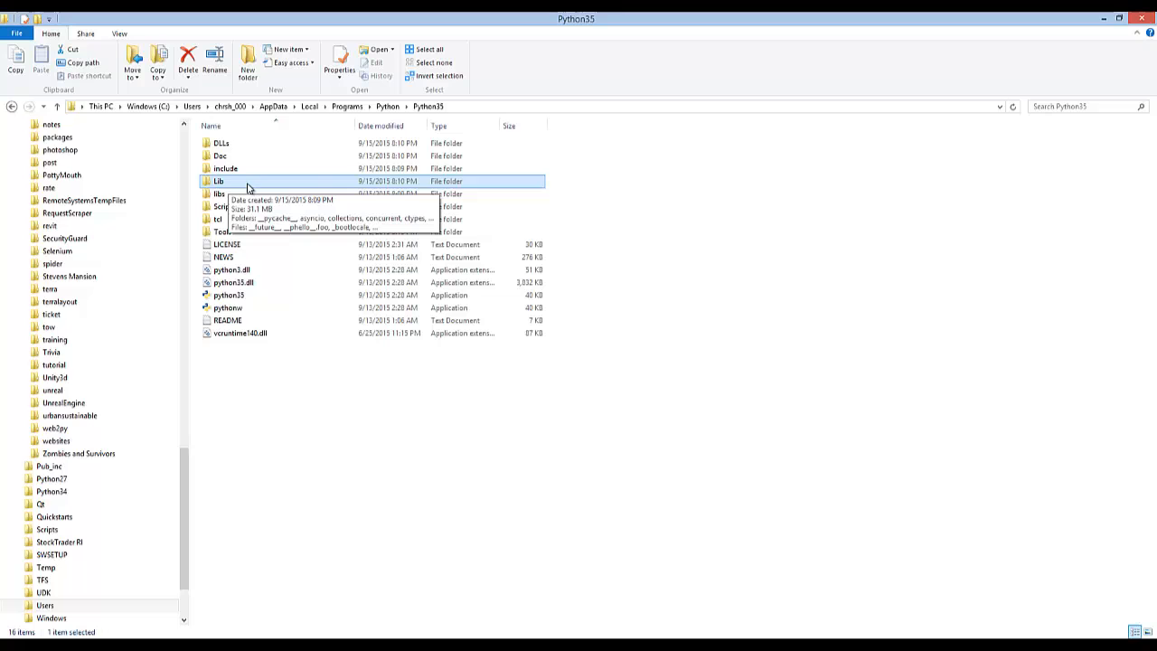
Enter Python35's Lib folder and scroll through its contents.
{"action": "double_click", "coordinate": [218, 181]}
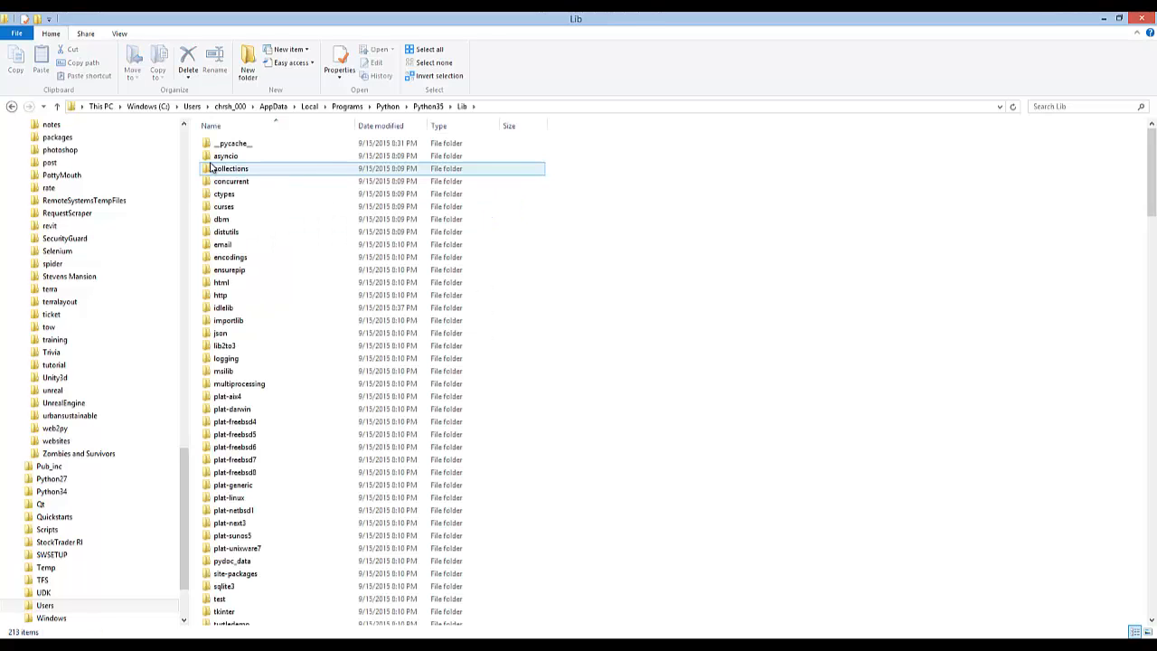
{"action": "left_click", "coordinate": [427, 105]}
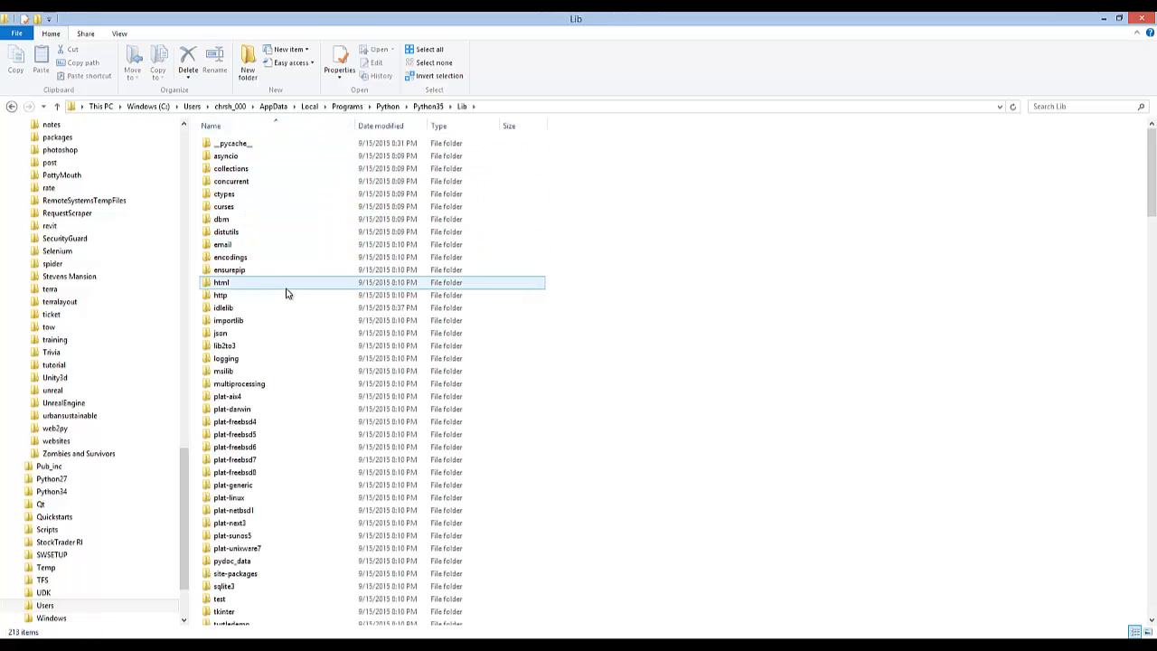
{"action": "scroll", "scroll_direction": "down", "scroll_amount": 3}
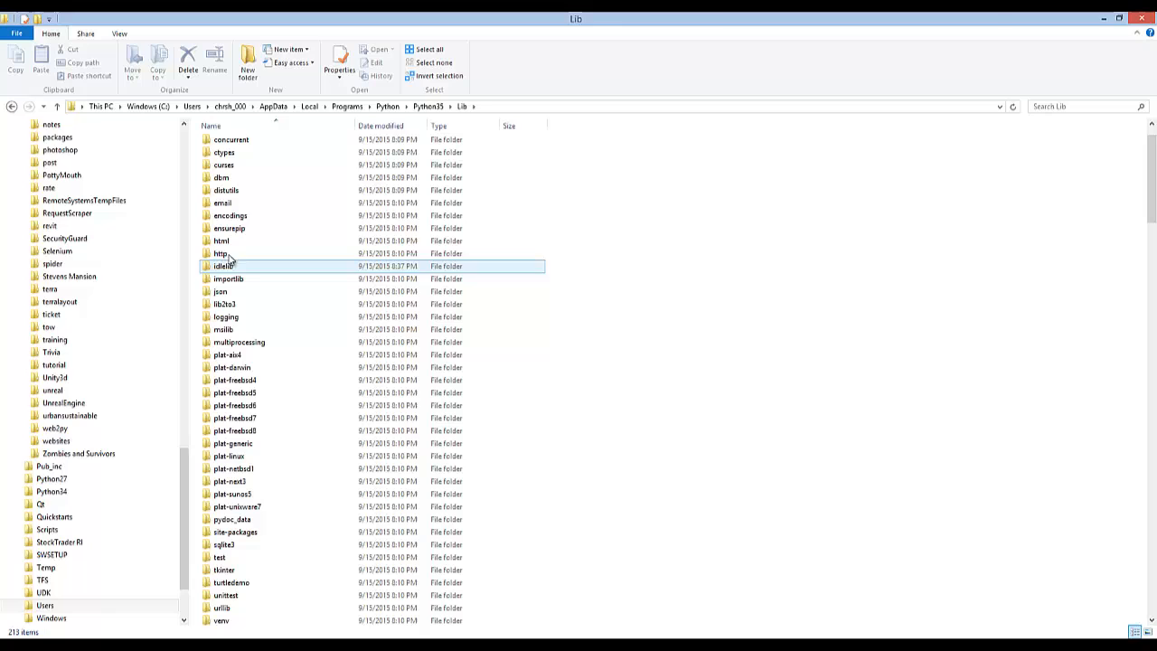
{"action": "mouse_move", "coordinate": [224, 271]}
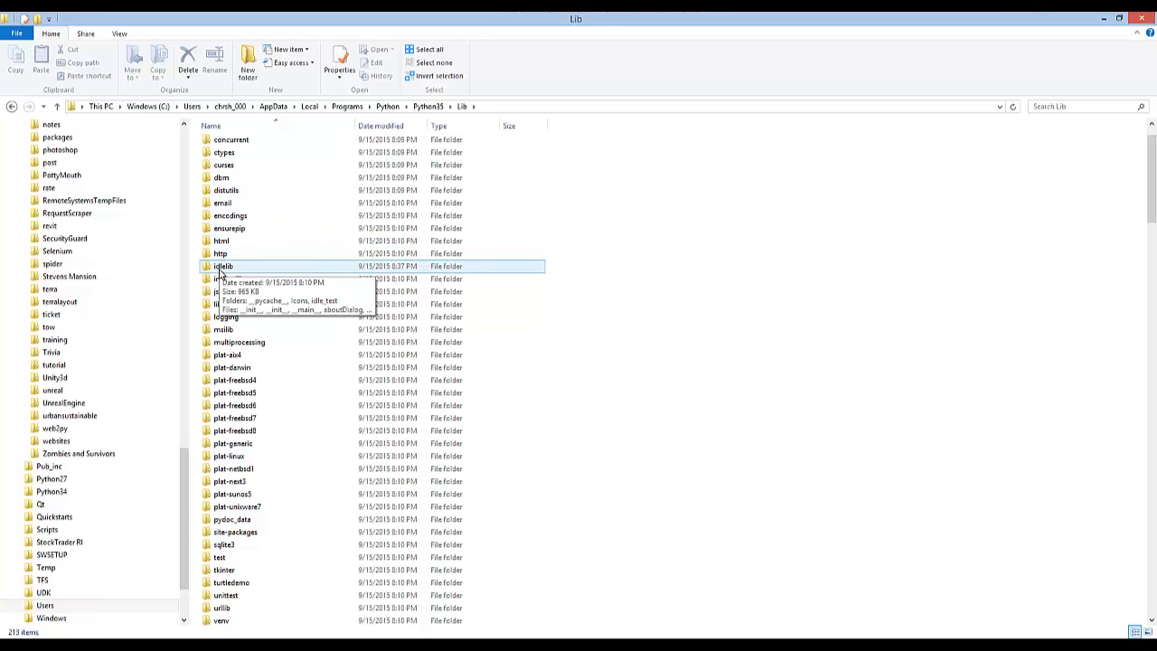
Enter the idlelib folder and pick out the idle Python file.
{"action": "double_click", "coordinate": [224, 266]}
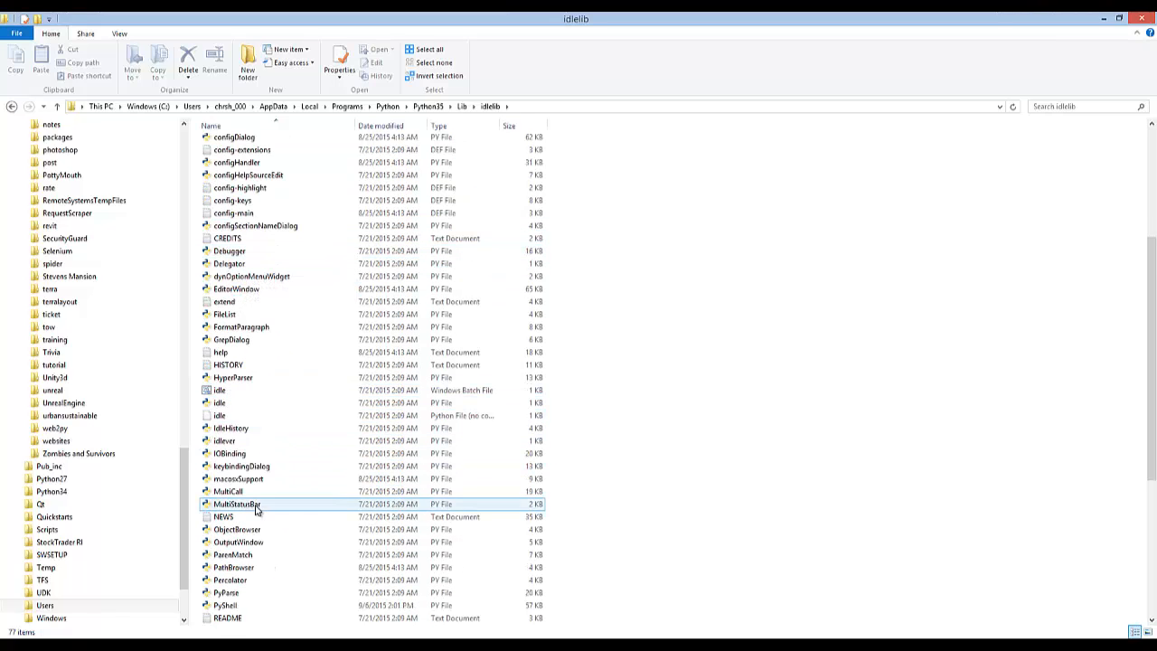
{"action": "scroll", "scroll_direction": "down", "scroll_amount": 3}
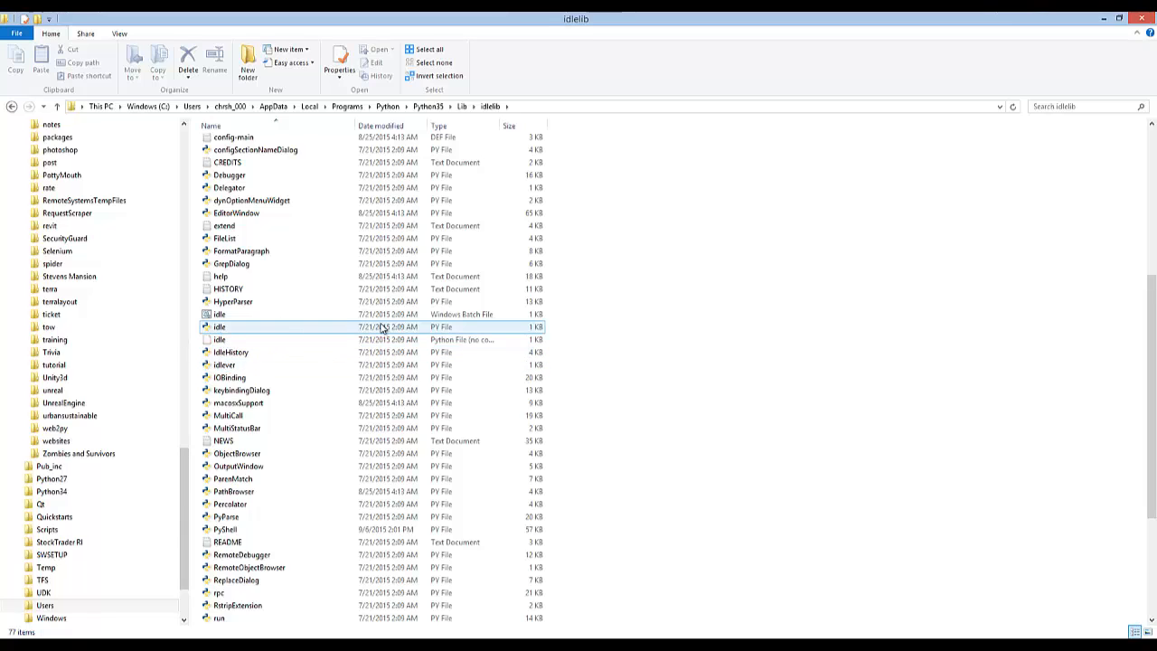
{"action": "left_click", "coordinate": [221, 340]}
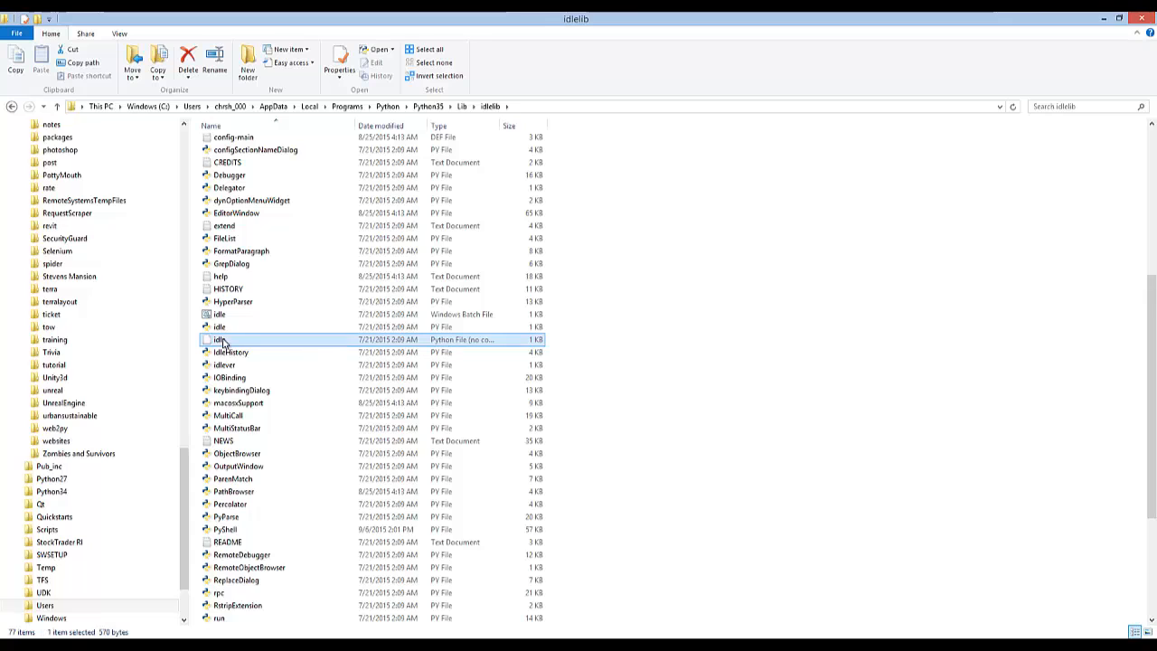
{"action": "mouse_move", "coordinate": [253, 340]}
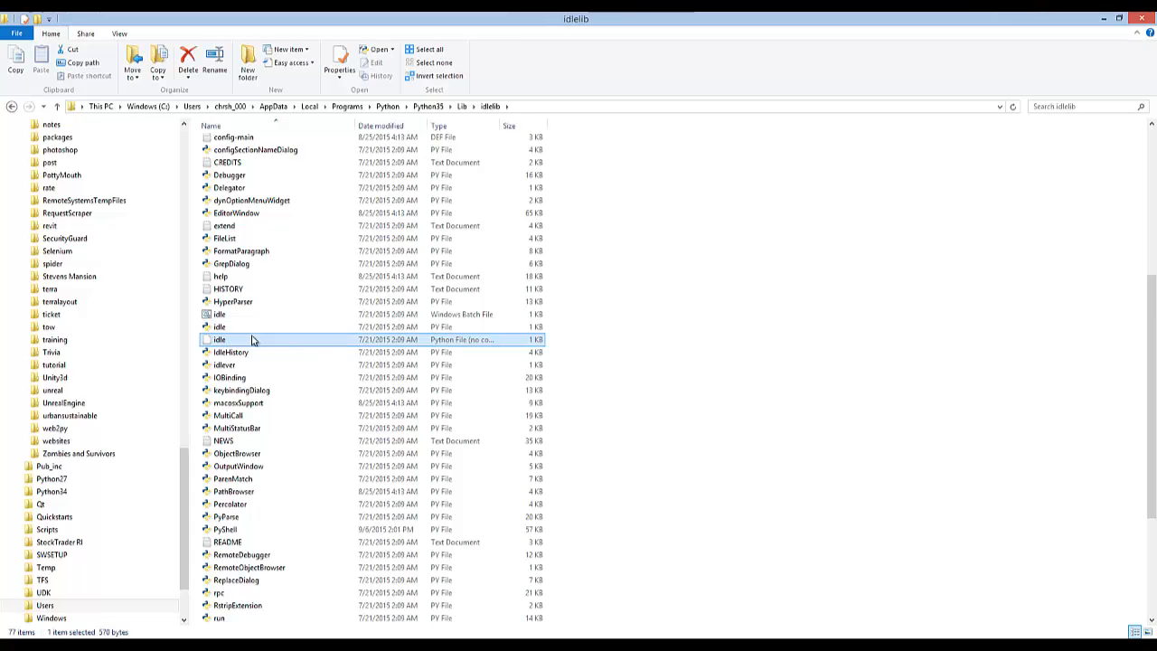
{"action": "right_click", "coordinate": [221, 340]}
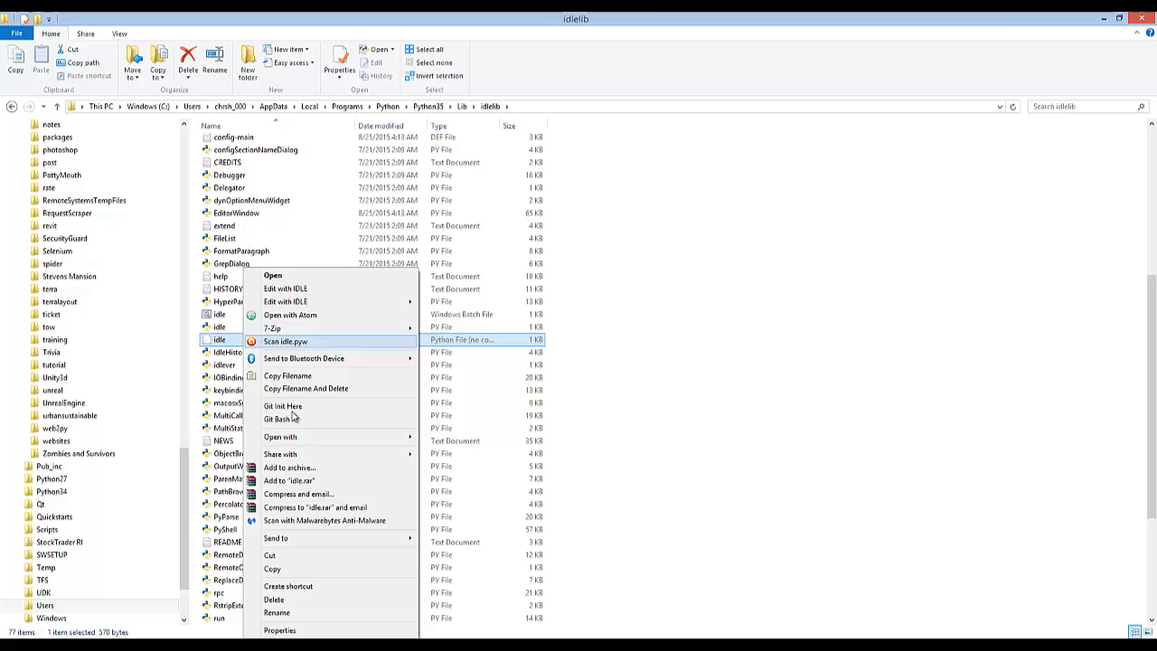
{"action": "left_click", "coordinate": [278, 629]}
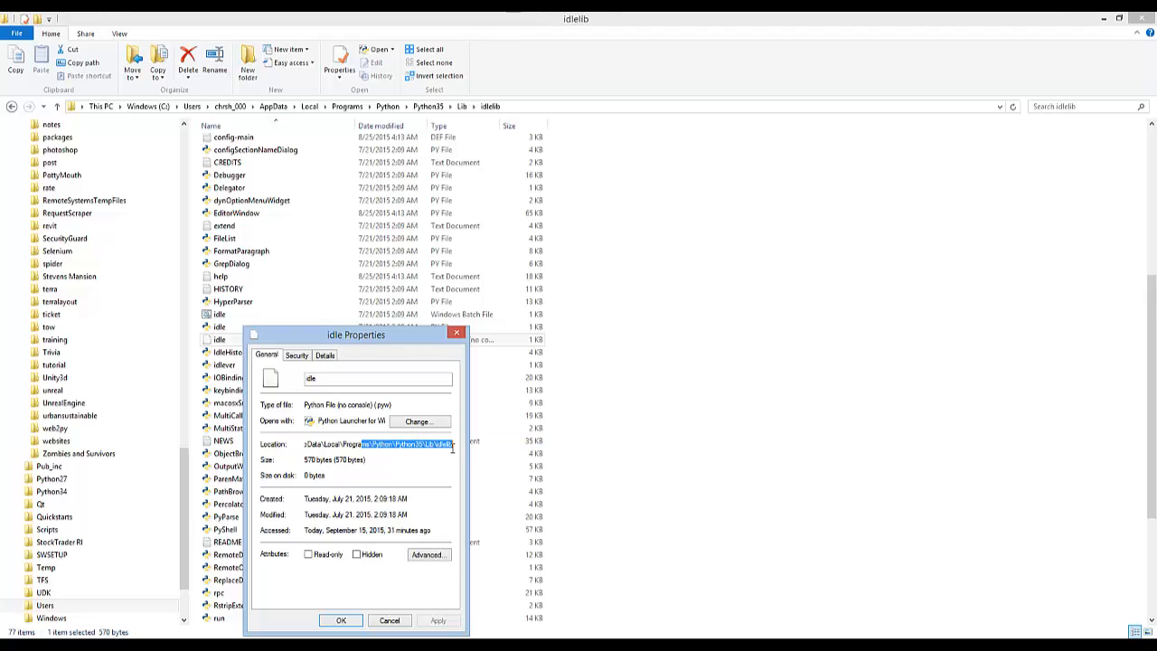
{"action": "left_click", "coordinate": [325, 355]}
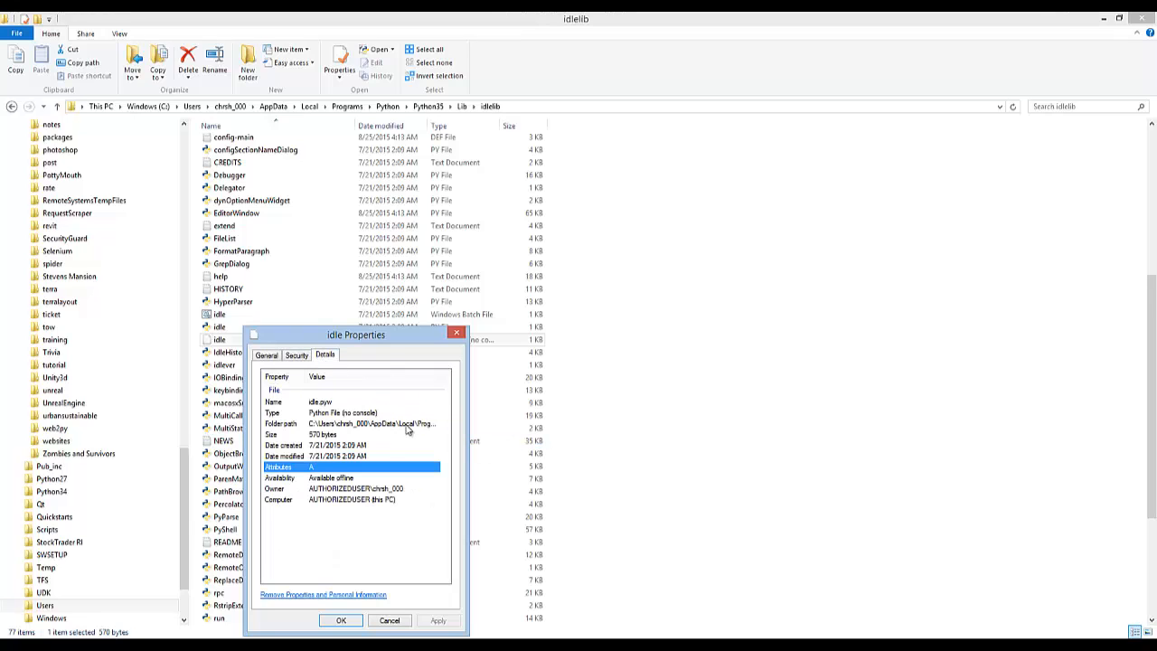
{"action": "mouse_move", "coordinate": [298, 448]}
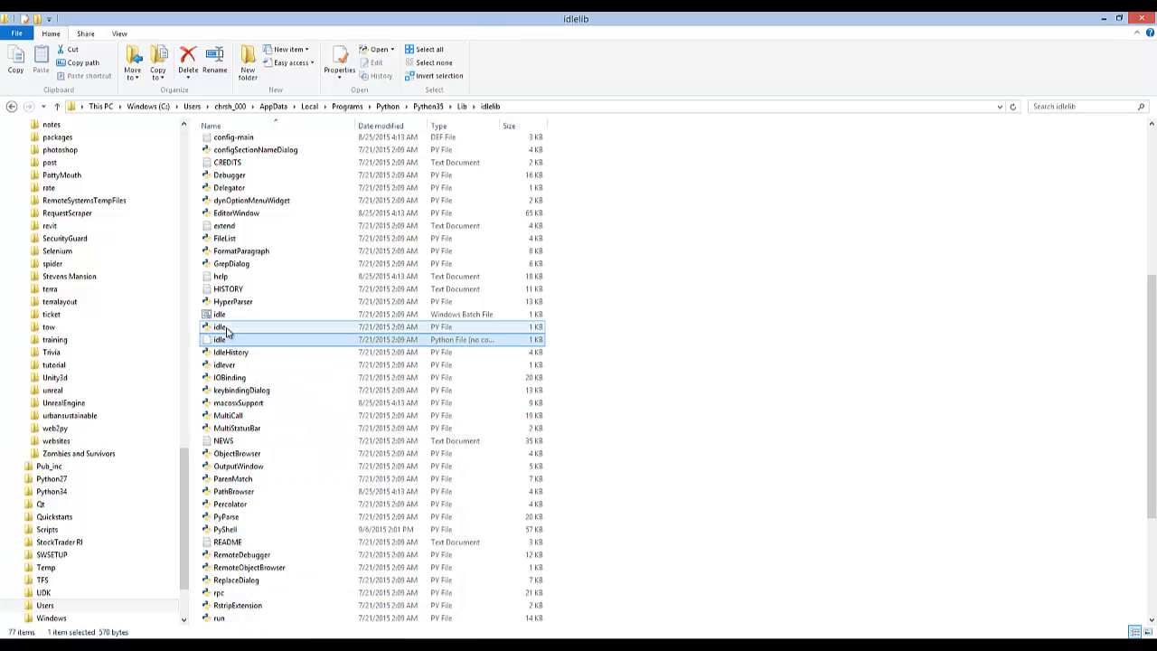
{"action": "left_click", "coordinate": [221, 340]}
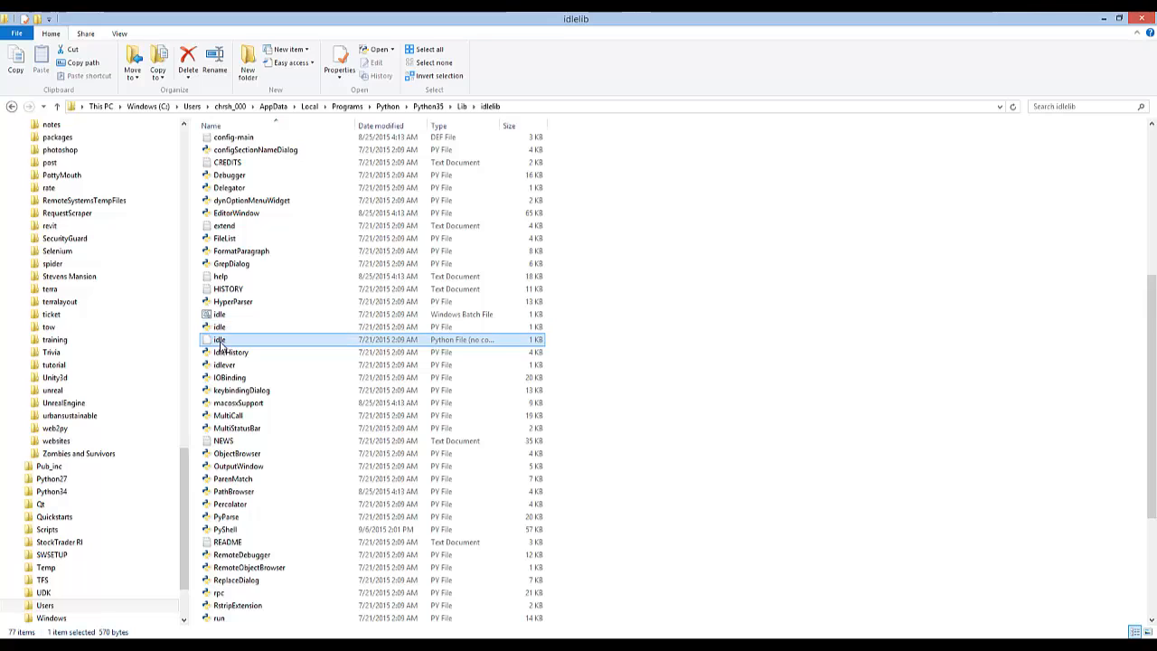
{"action": "mouse_move", "coordinate": [221, 347]}
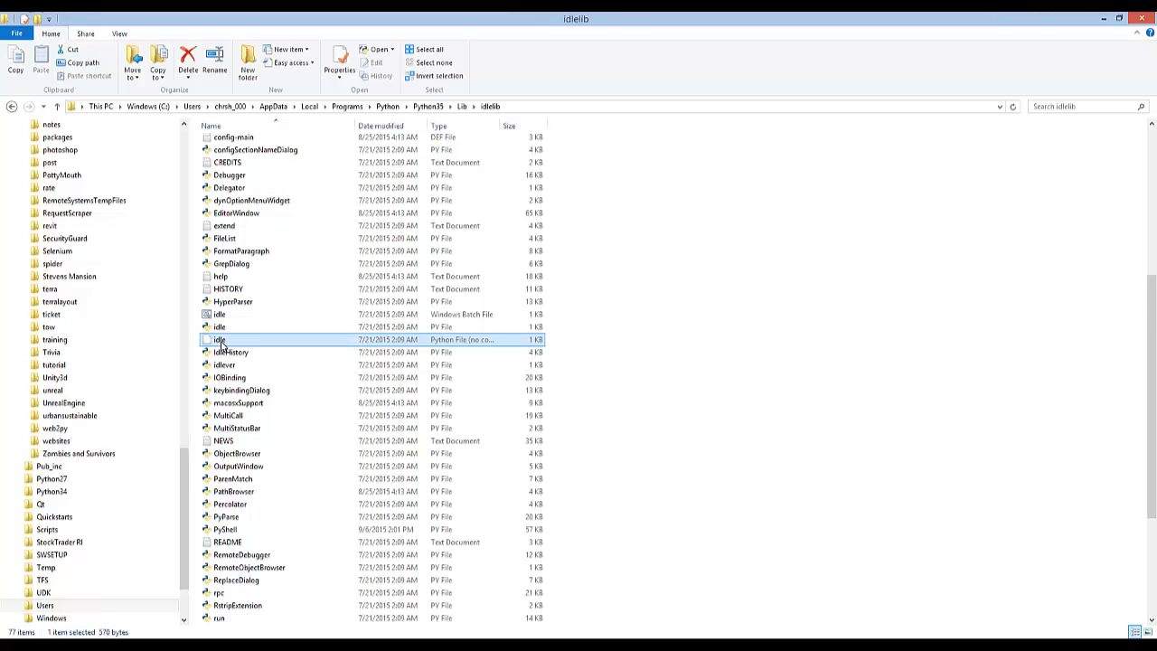
Launch IDLE's Python 2.7.8 Shell from idle.pyw and move the shell window aside.
{"action": "double_click", "coordinate": [220, 340]}
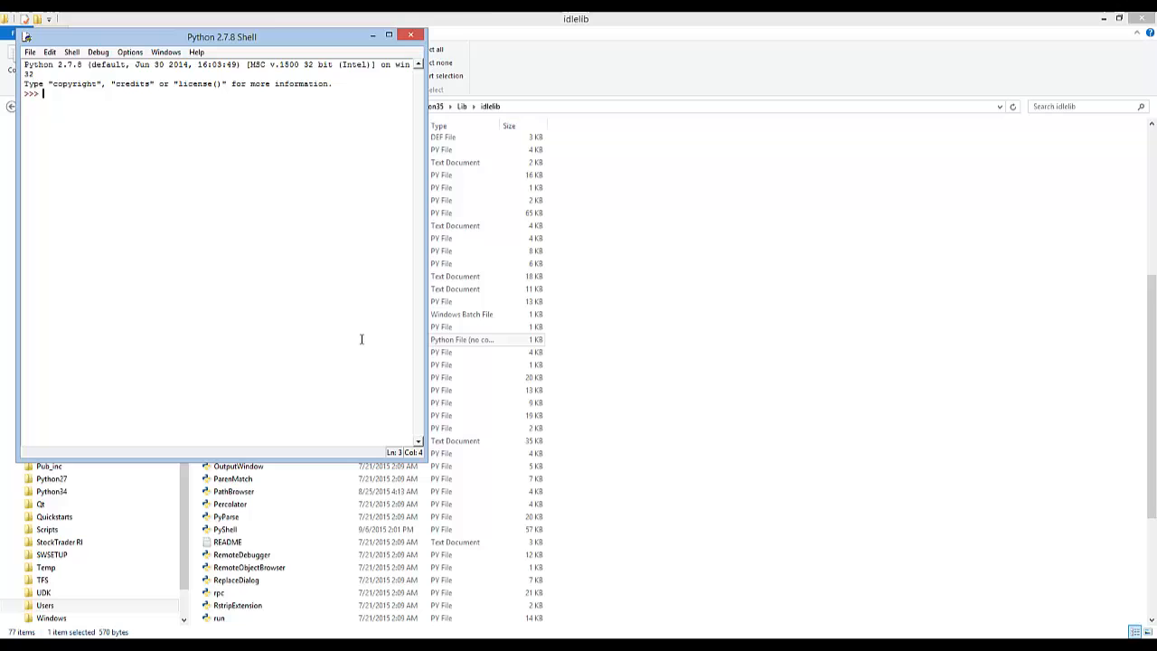
{"action": "left_click_drag", "start_coordinate": [220, 37], "coordinate": [723, 129]}
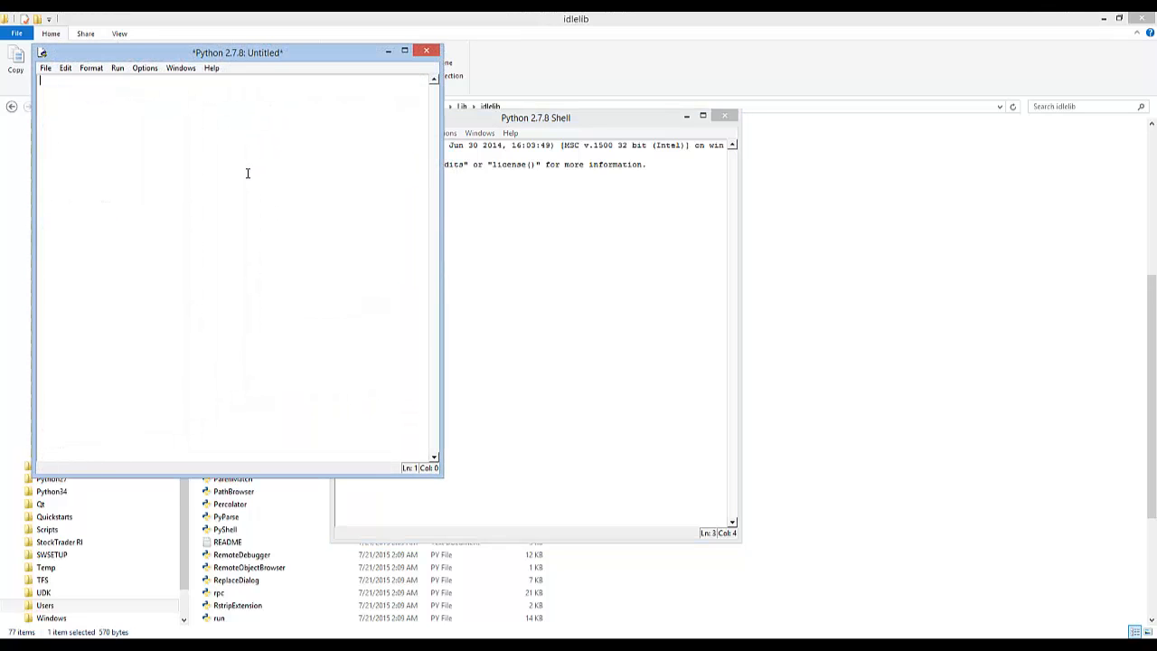
{"action": "type", "text": "print"}
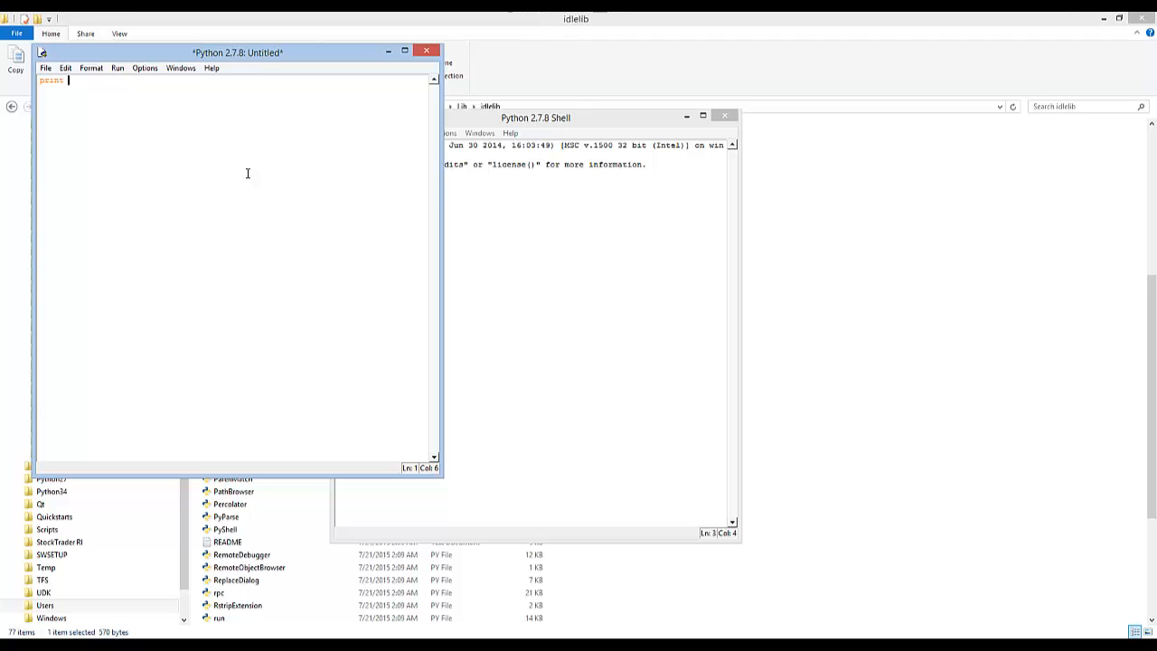
{"action": "type", "text": "(\""}
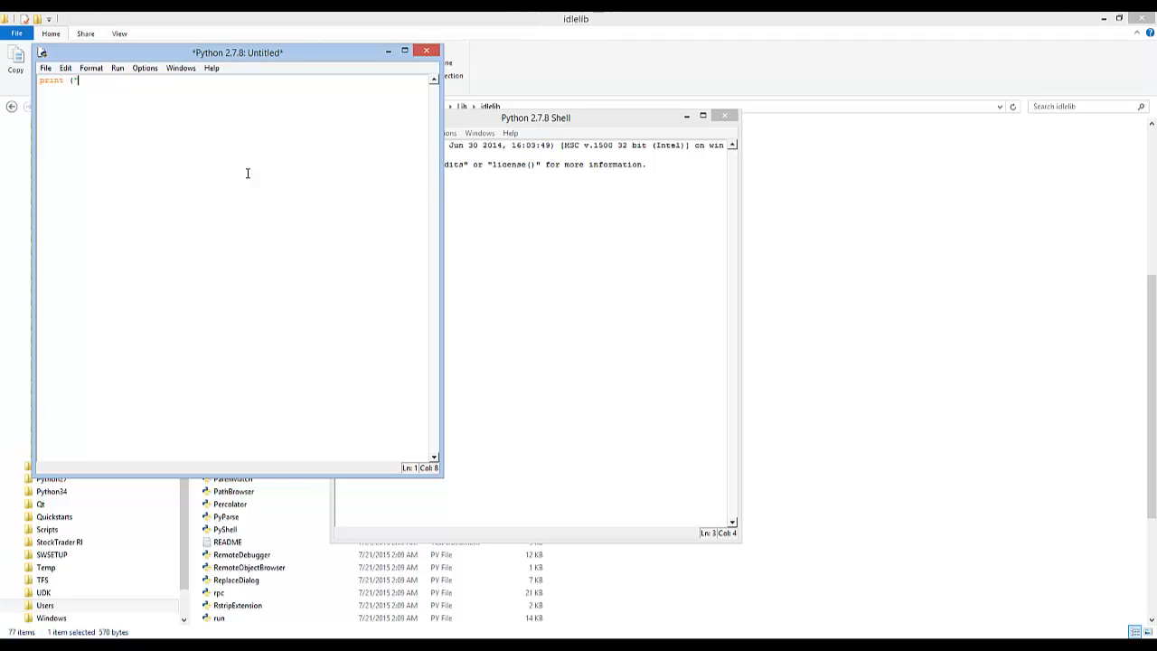
{"action": "type", "text": "hell"}
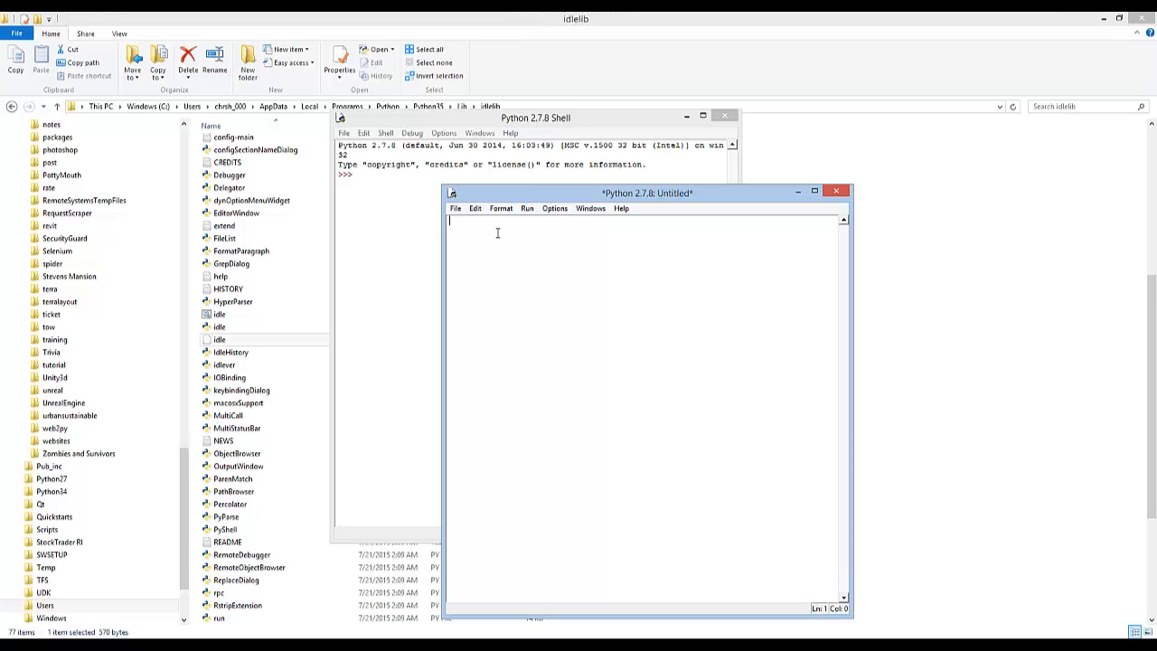
{"action": "mouse_move", "coordinate": [615, 267]}
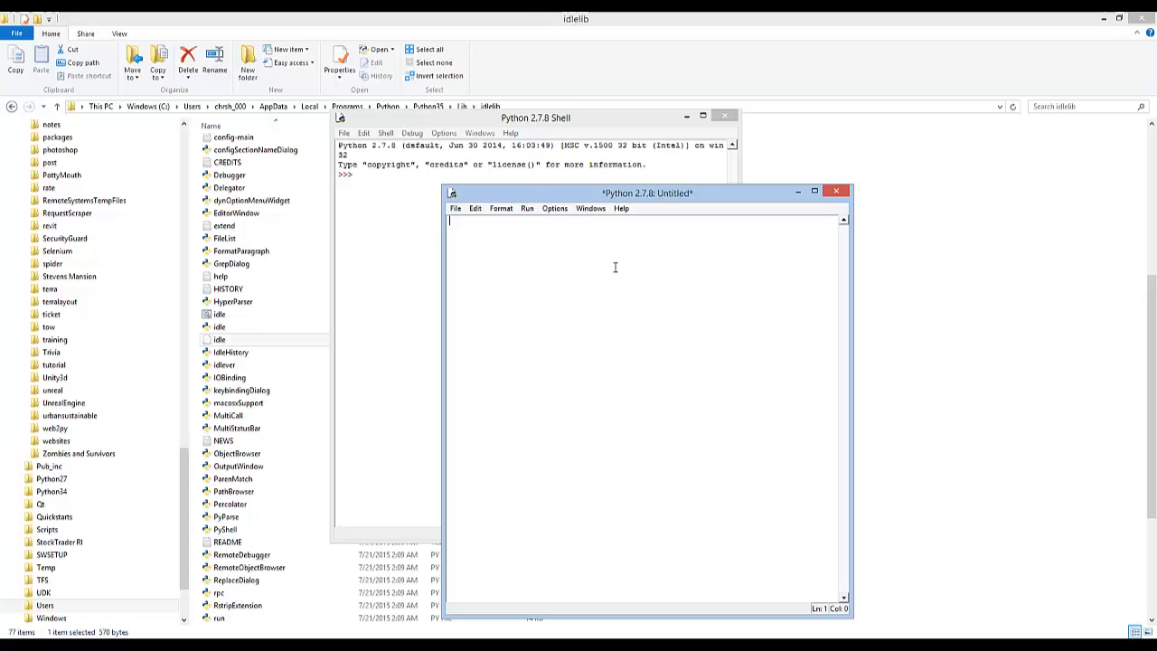
{"action": "mouse_move", "coordinate": [665, 274]}
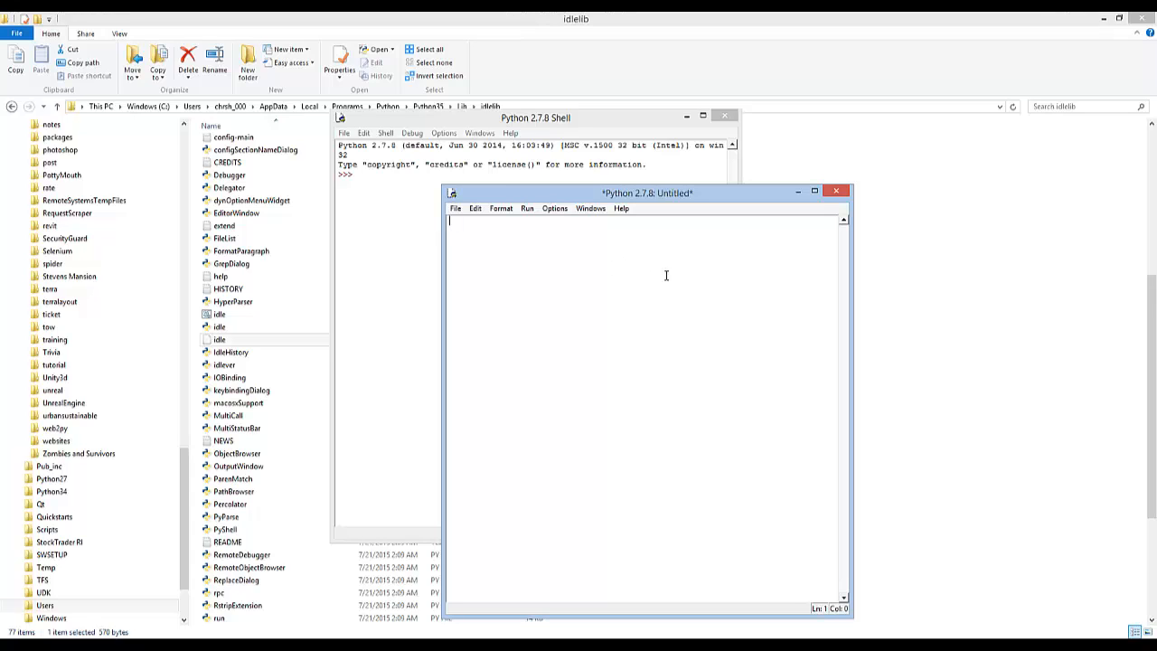
{"action": "mouse_move", "coordinate": [658, 365]}
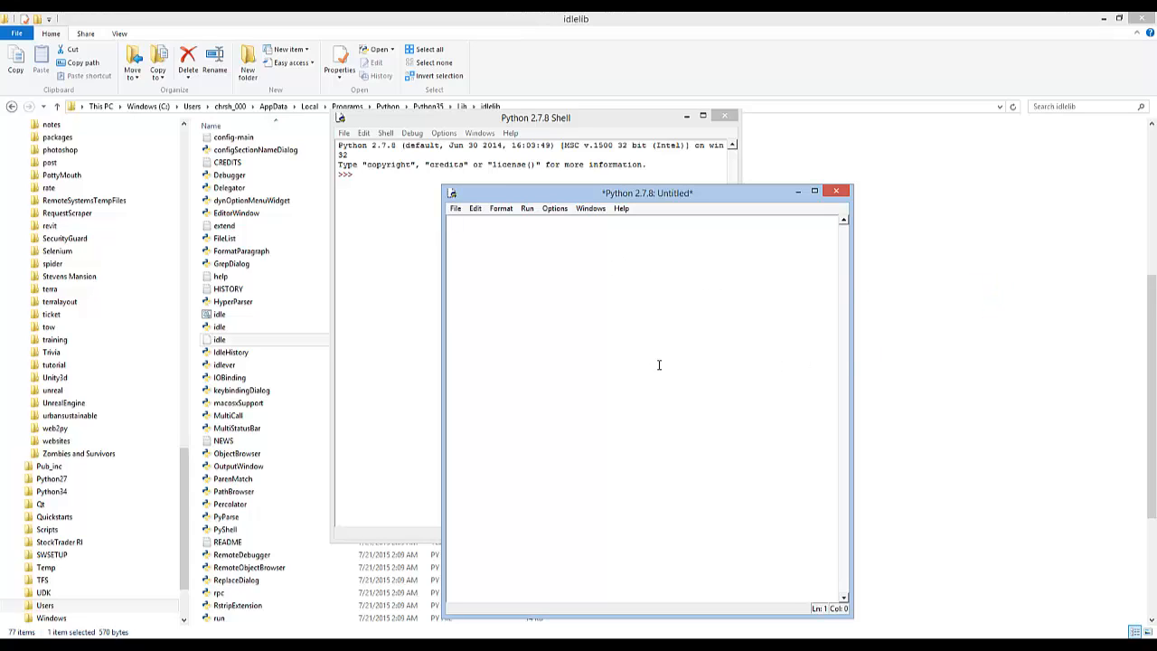
{"action": "mouse_move", "coordinate": [987, 571]}
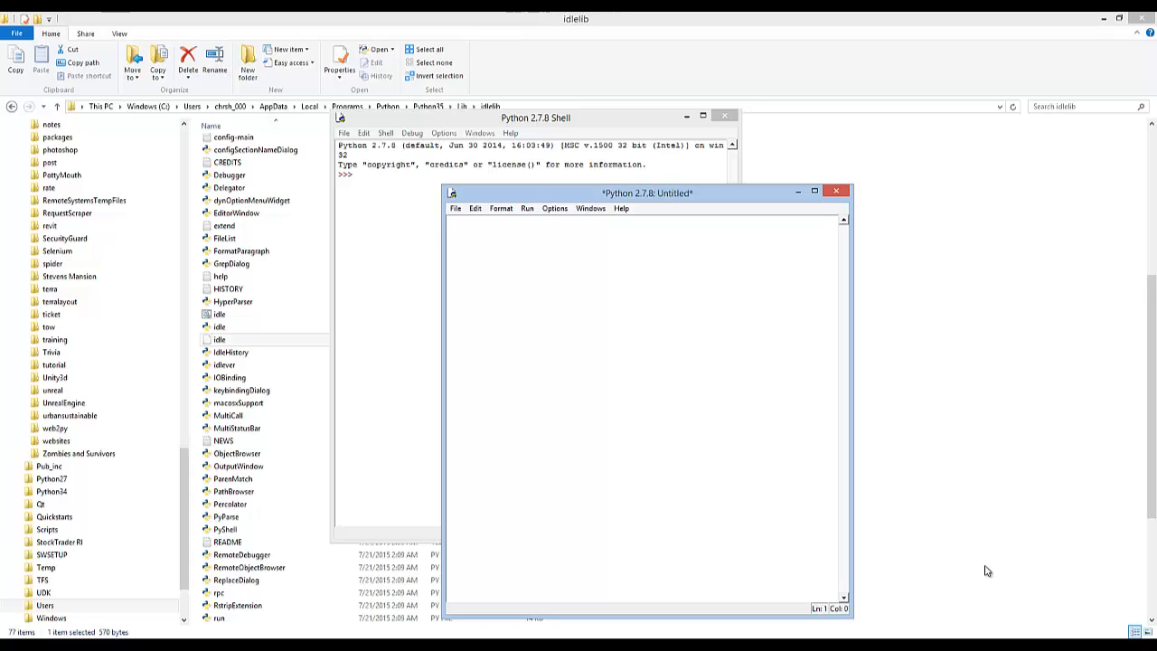